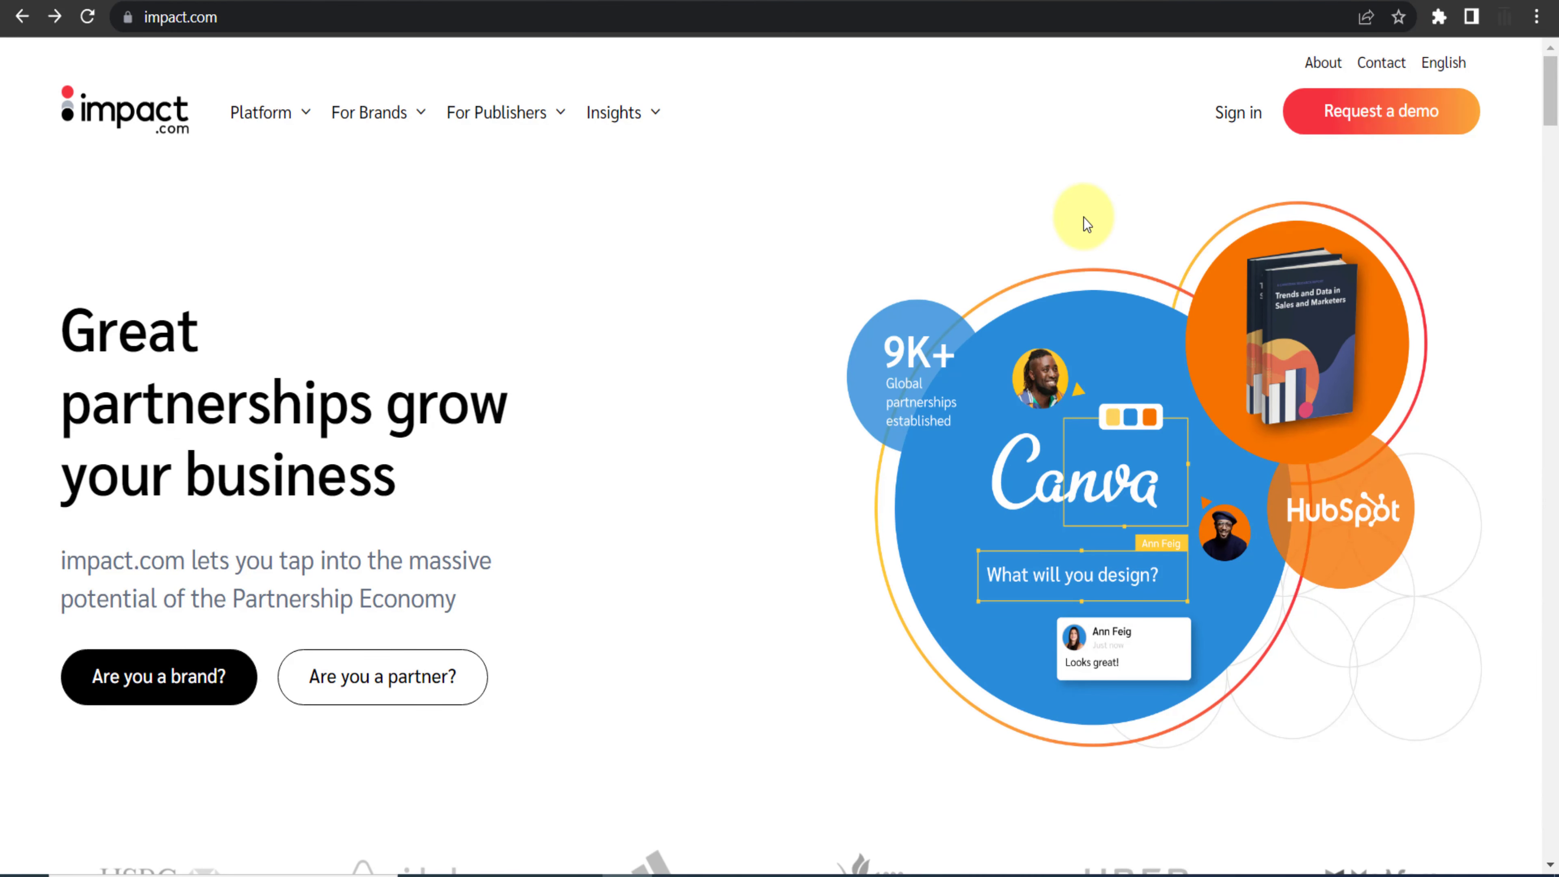
mouse_move(158, 677)
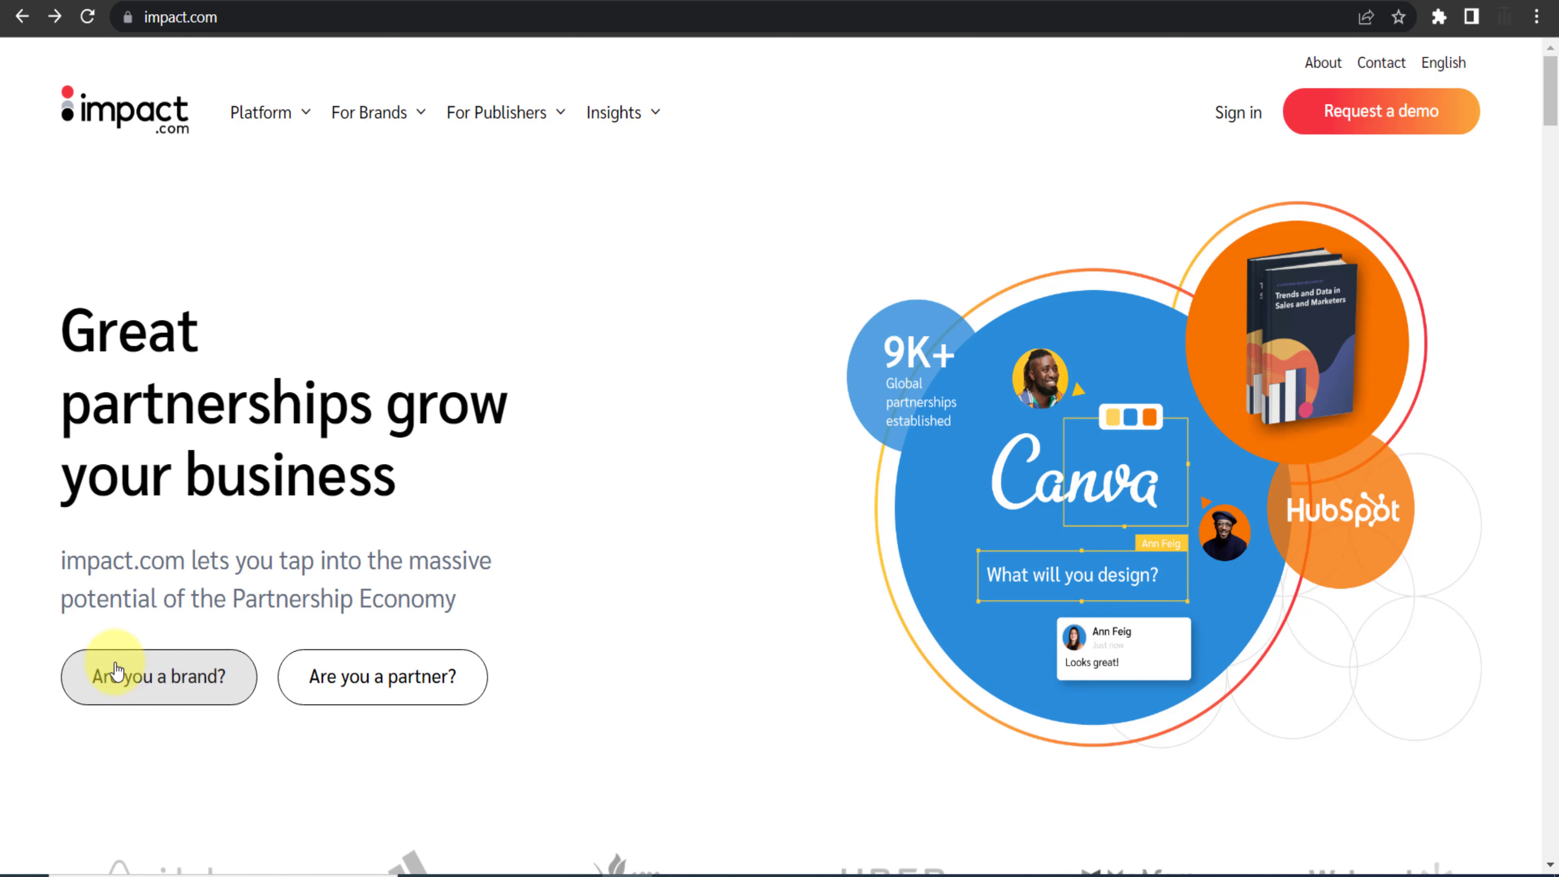
Sign in to the impact.com partner account and reach the dashboard.
left_click(158, 677)
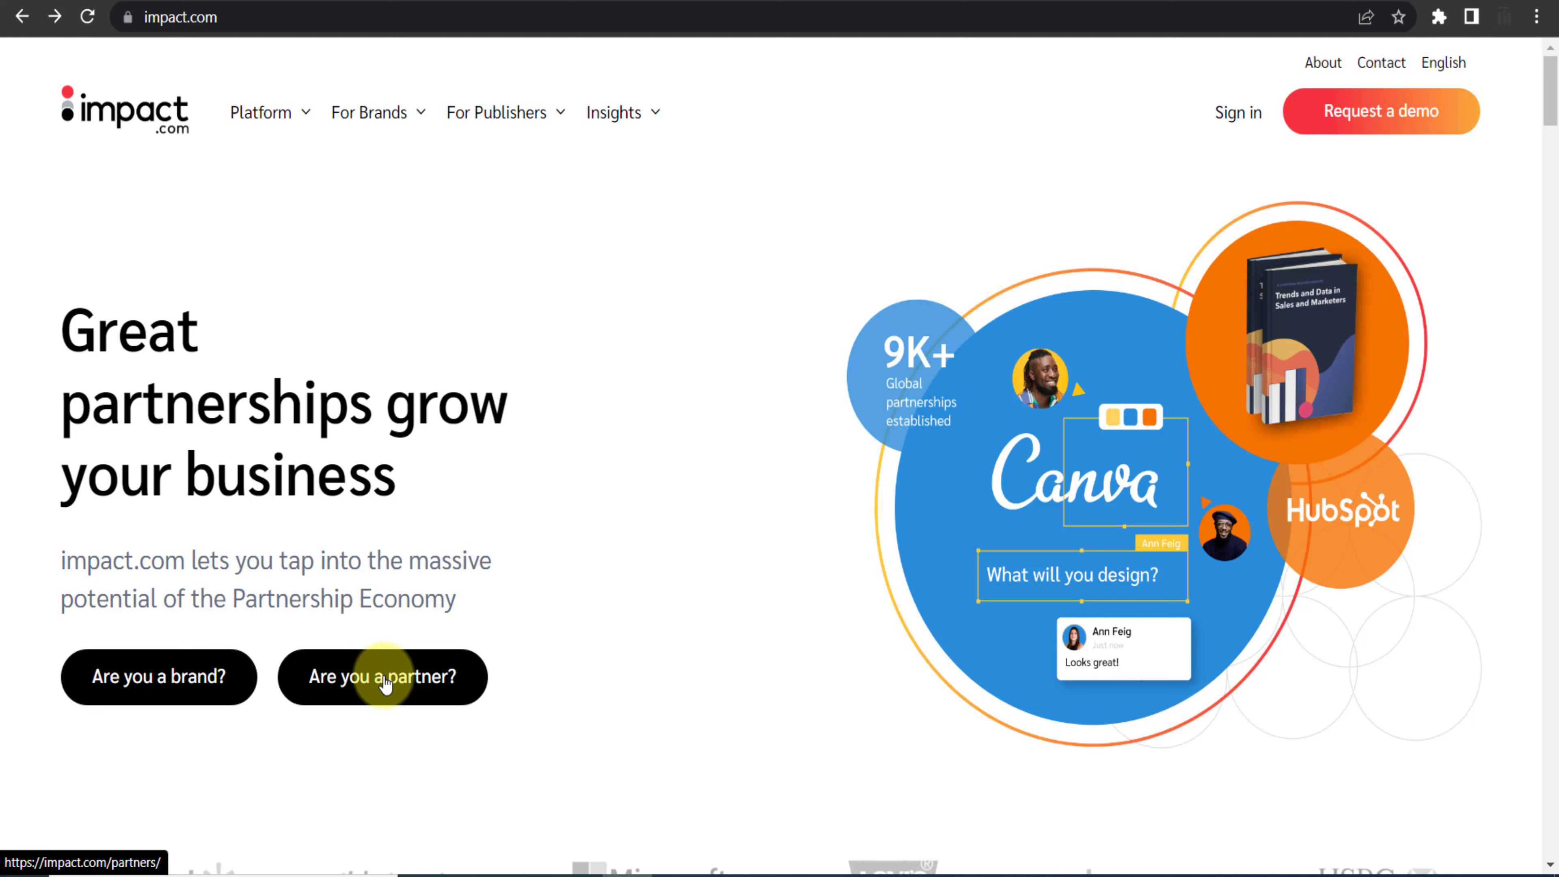
mouse_move(1238, 111)
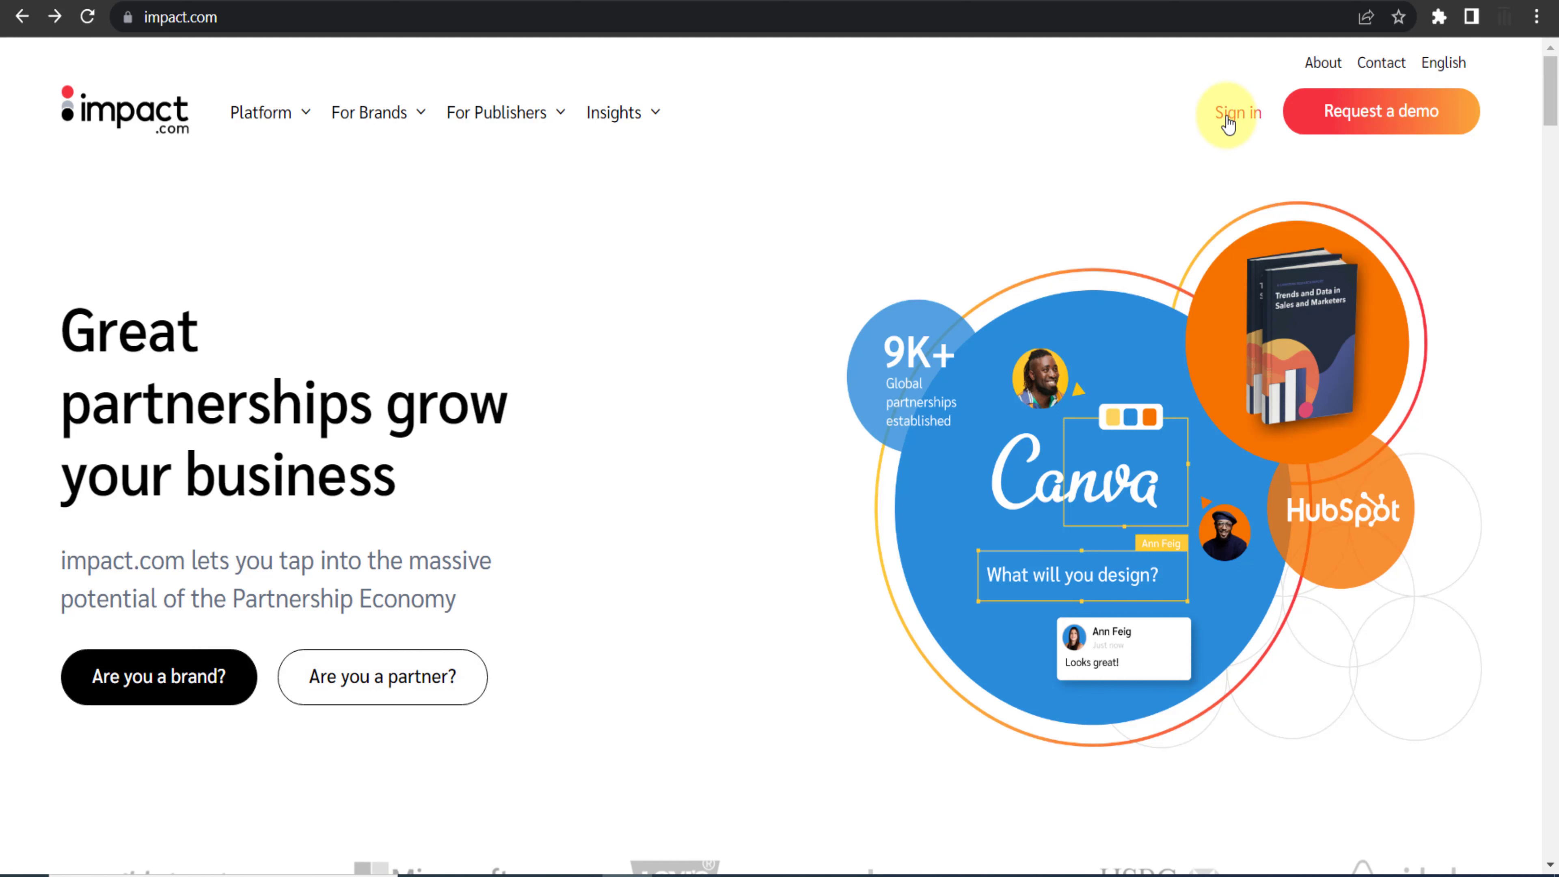
left_click(1235, 111)
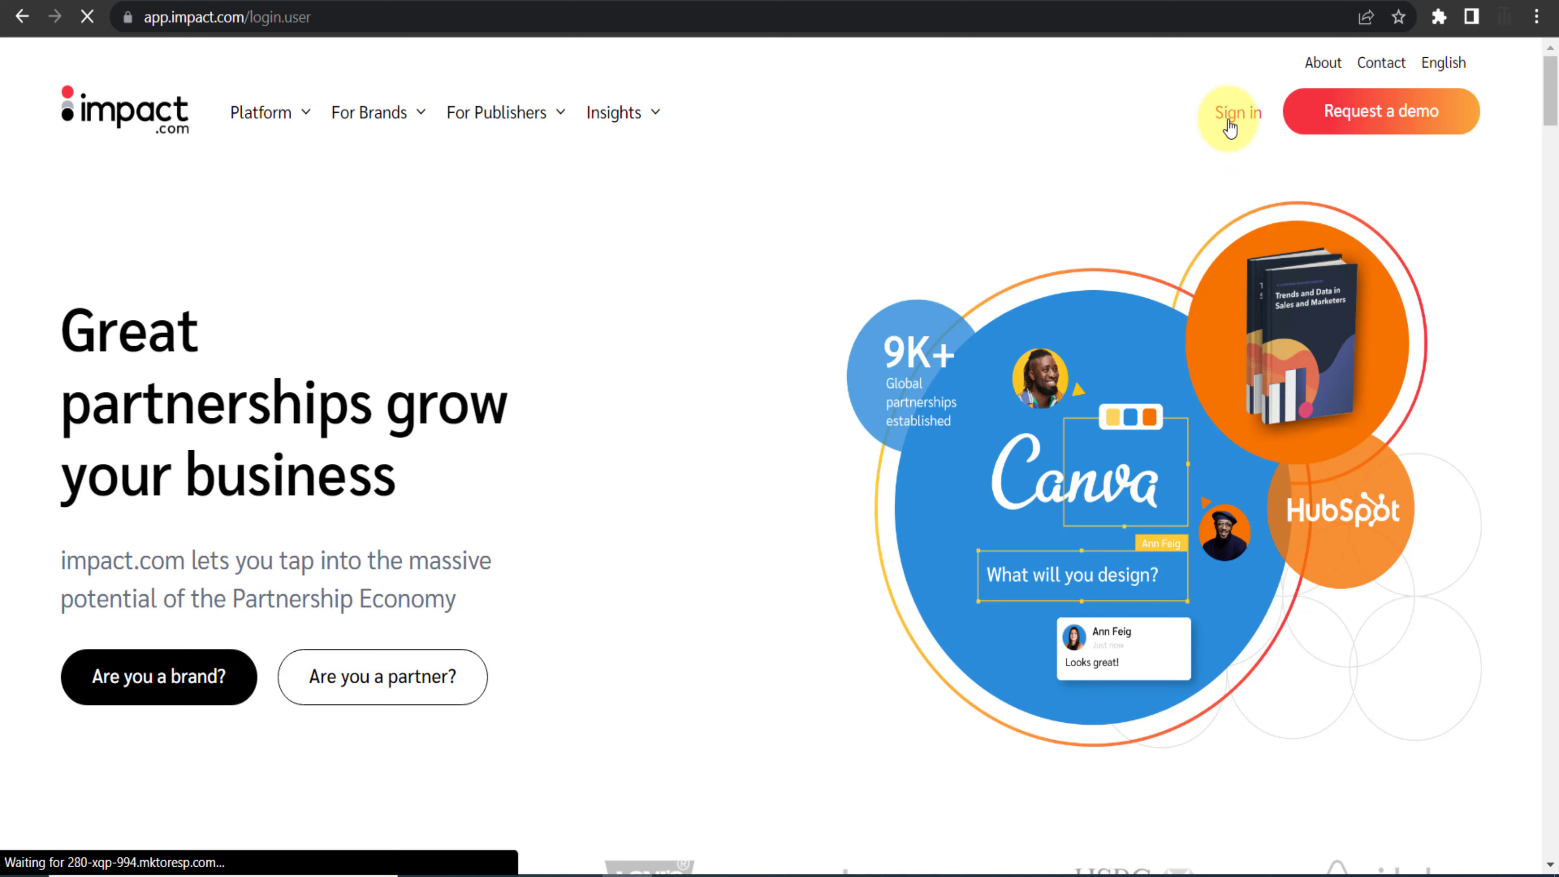
left_click(1235, 111)
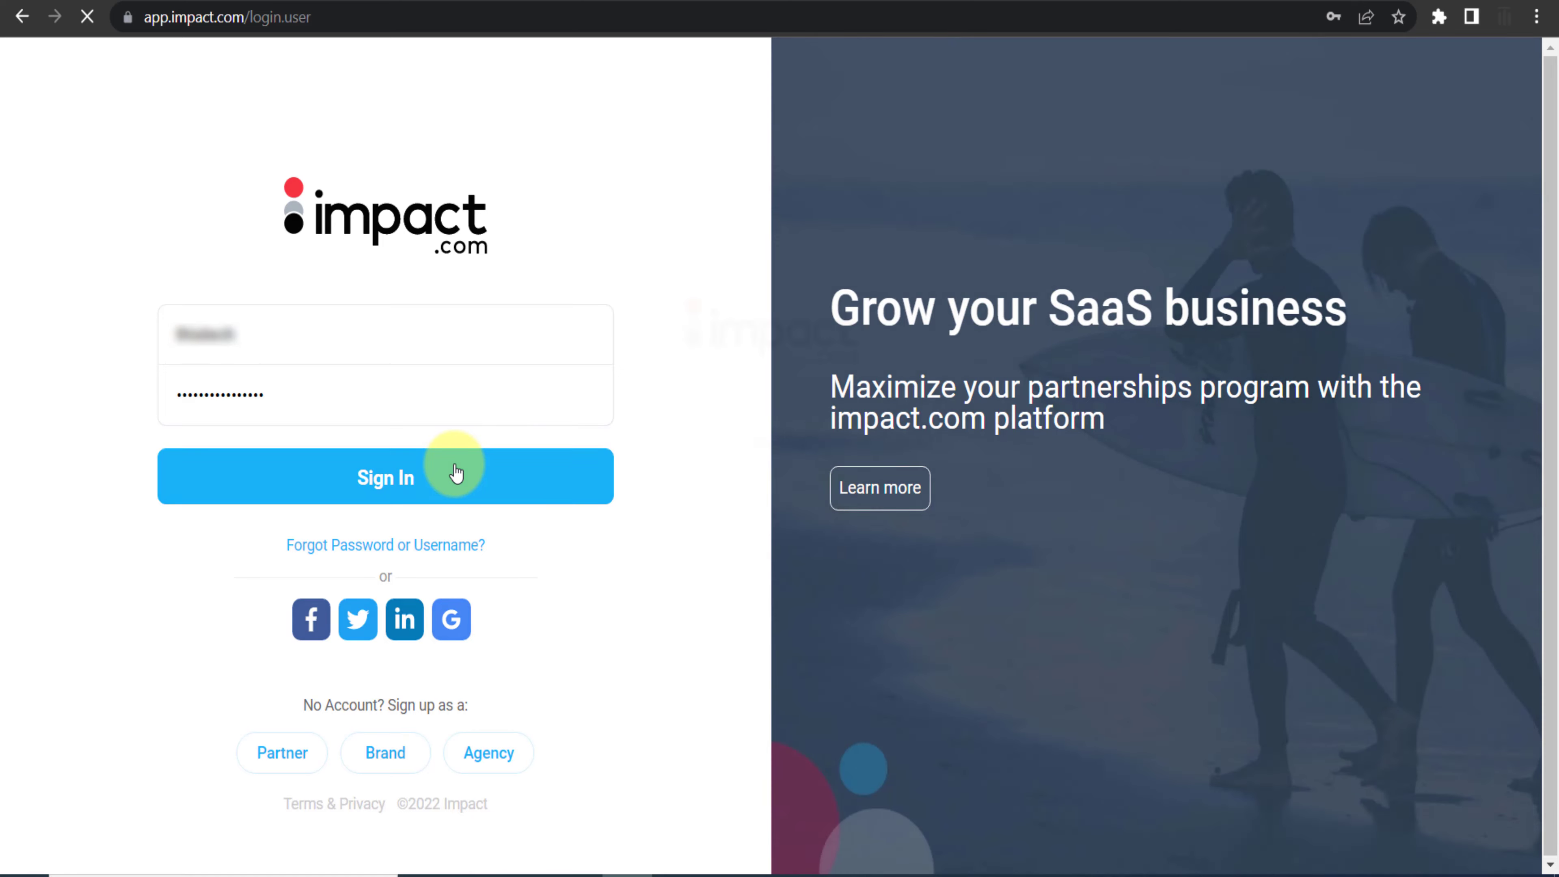
left_click(385, 477)
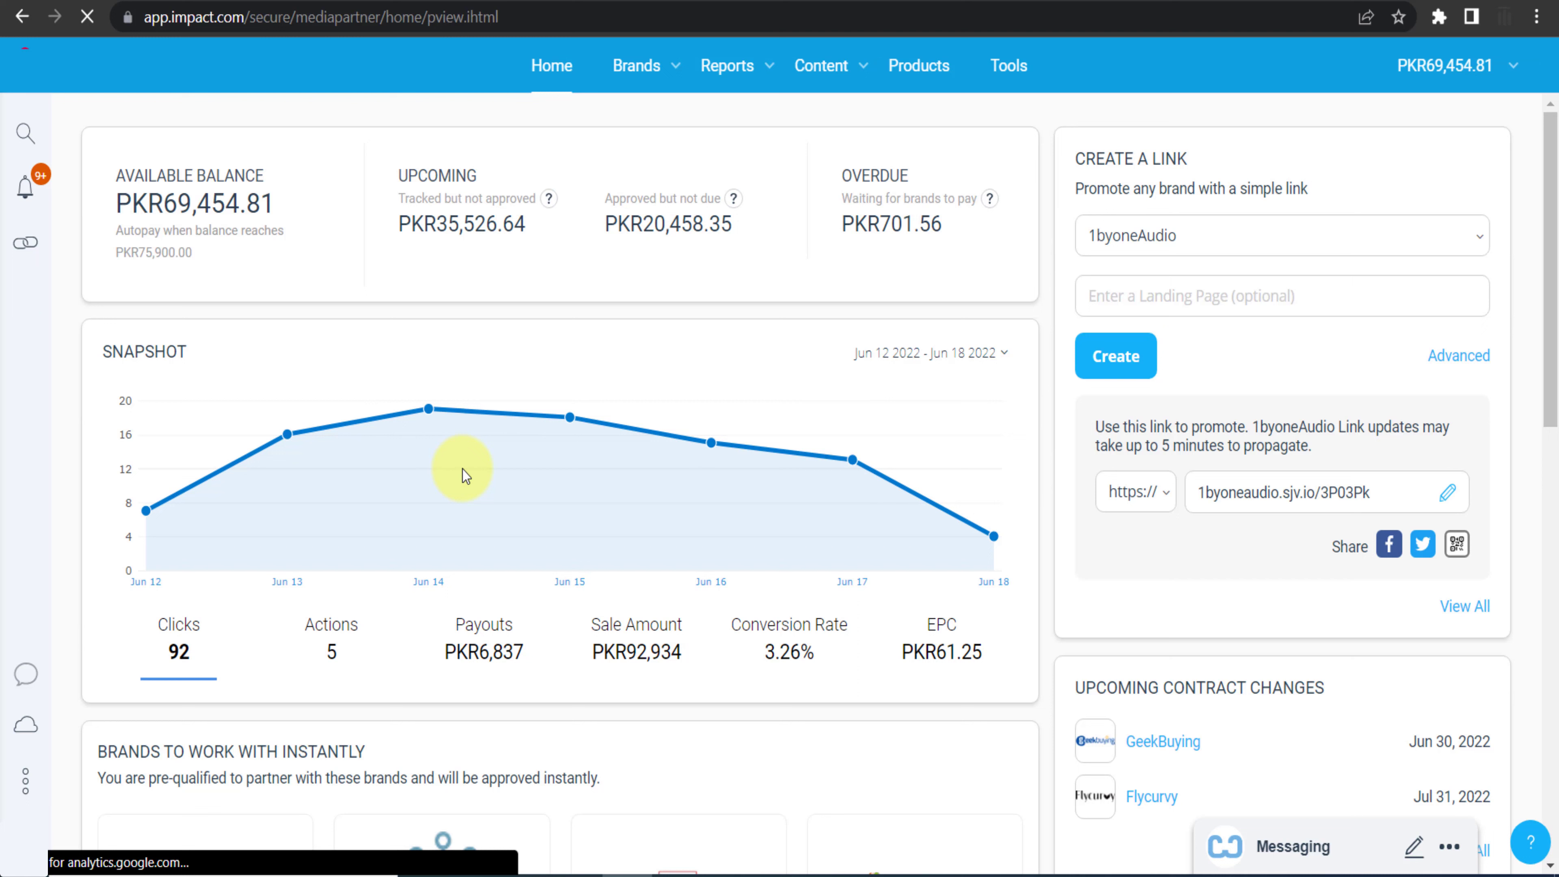
mouse_move(582, 154)
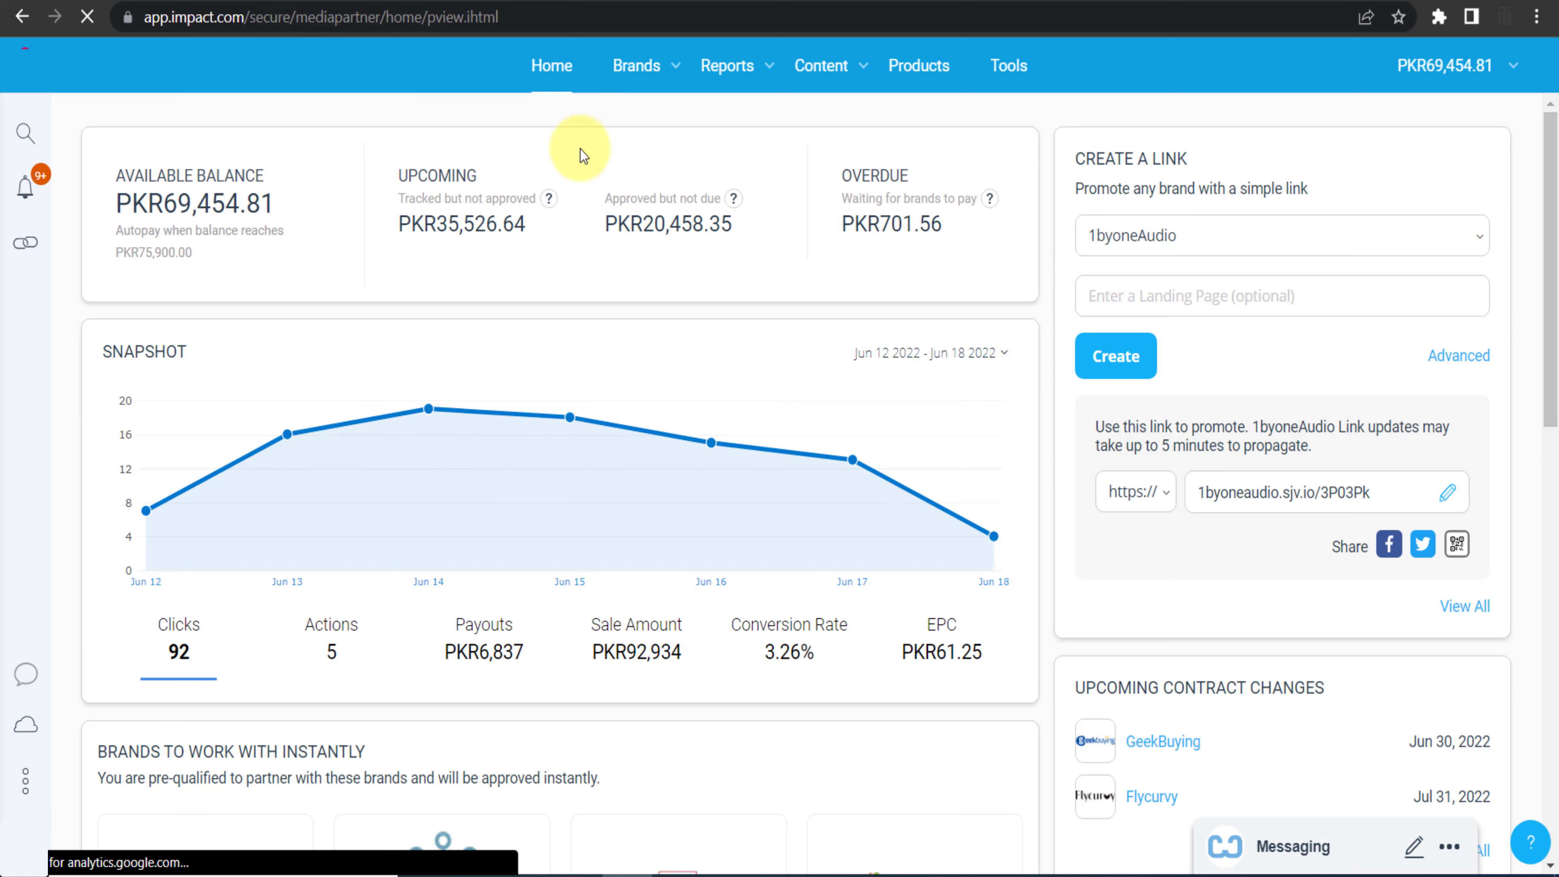
Go to Find Brands from the Brands menu to reach the marketplace.
left_click(637, 65)
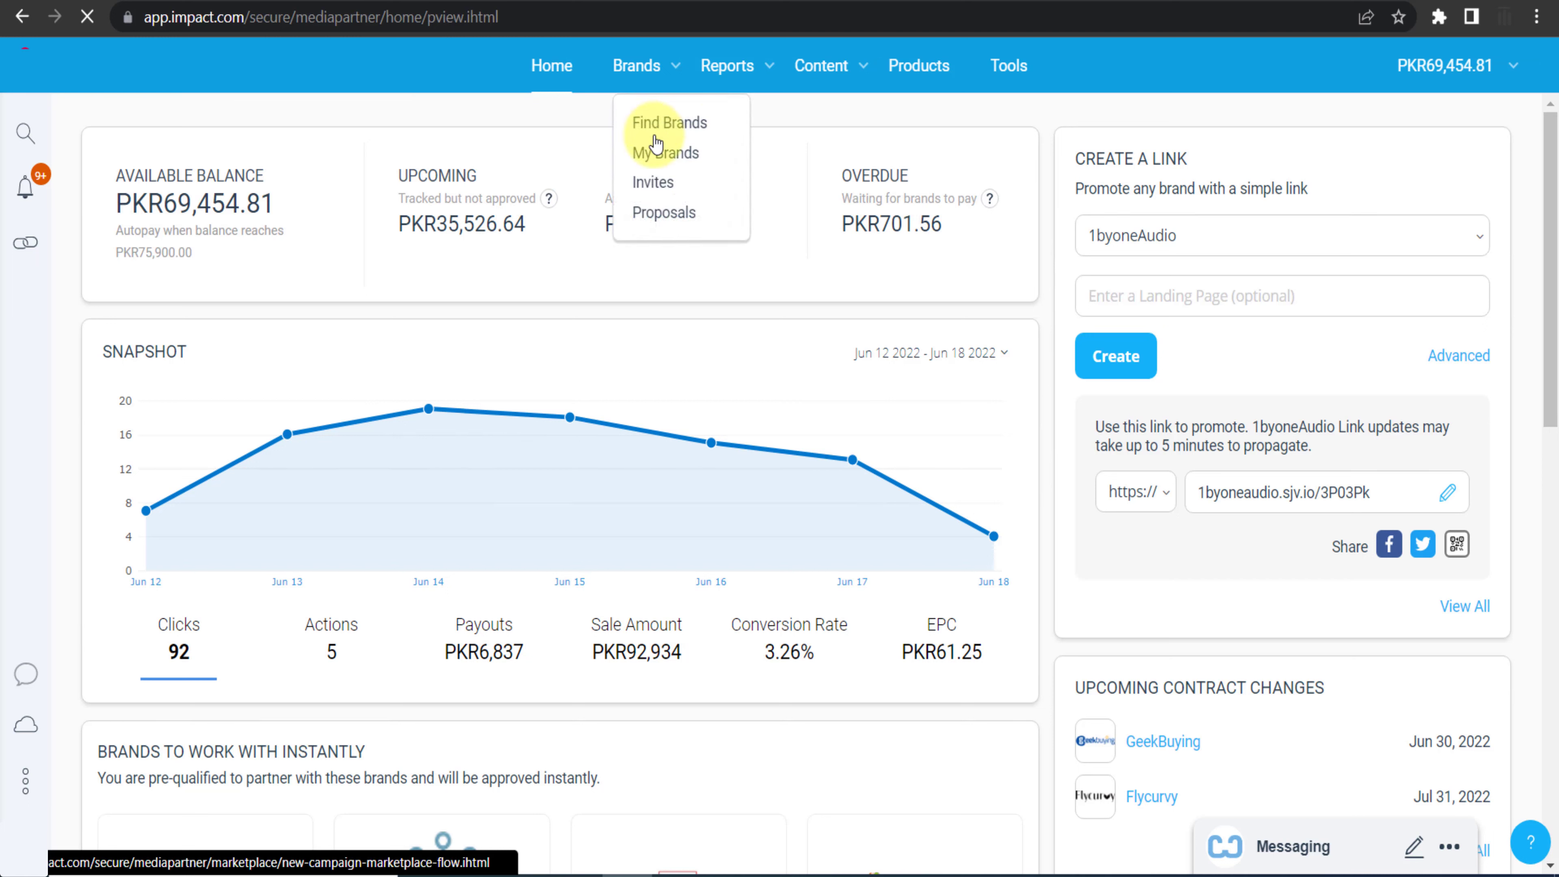
left_click(670, 122)
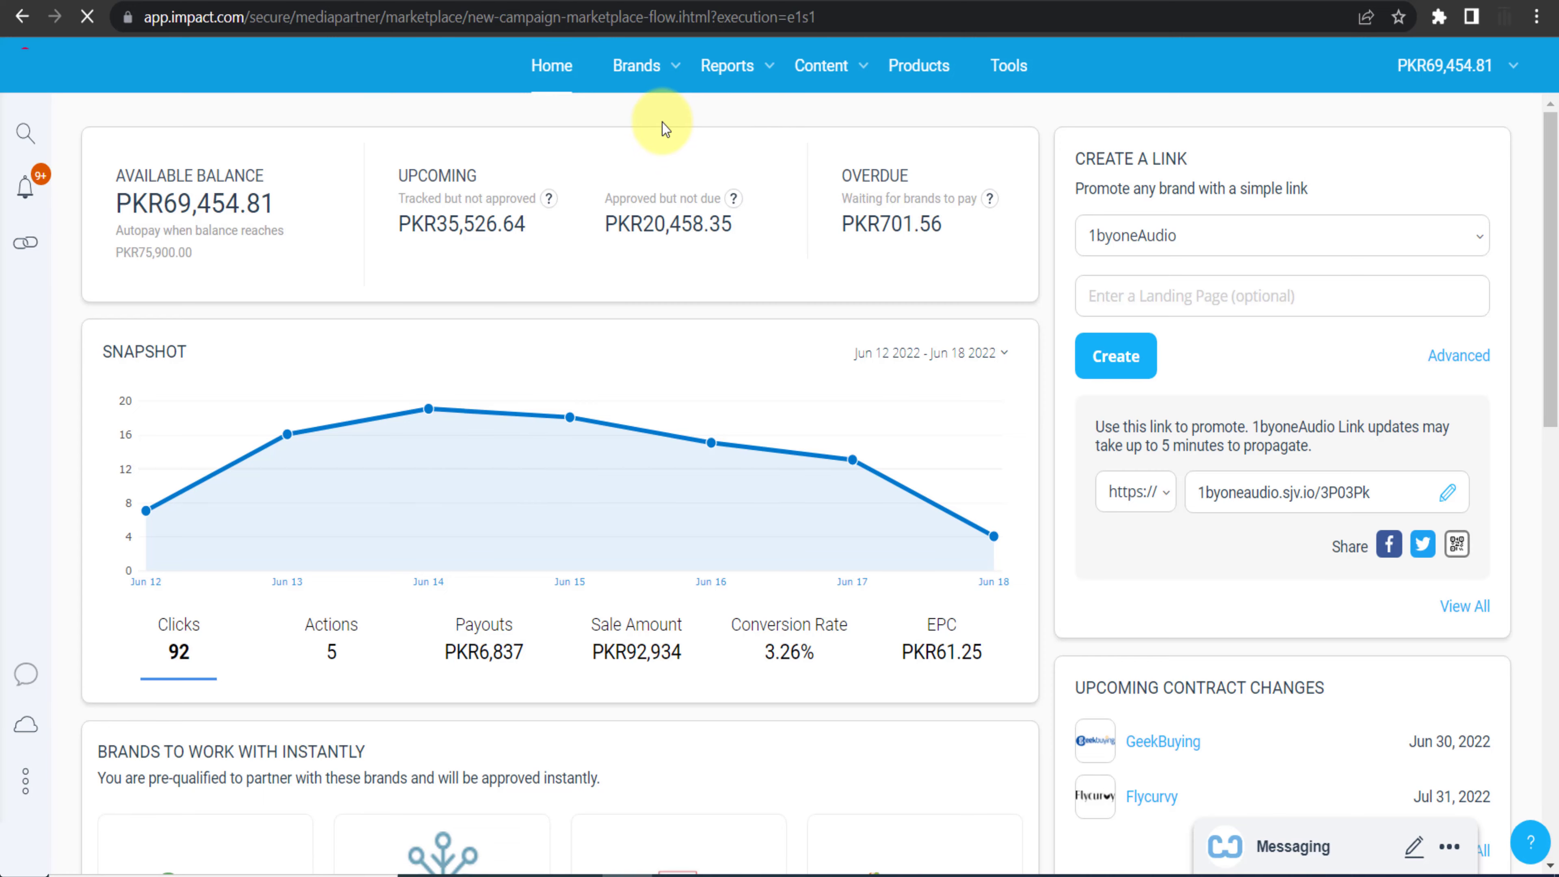
Show all 3,171 marketplace brands instead of only featured ones.
left_click(636, 66)
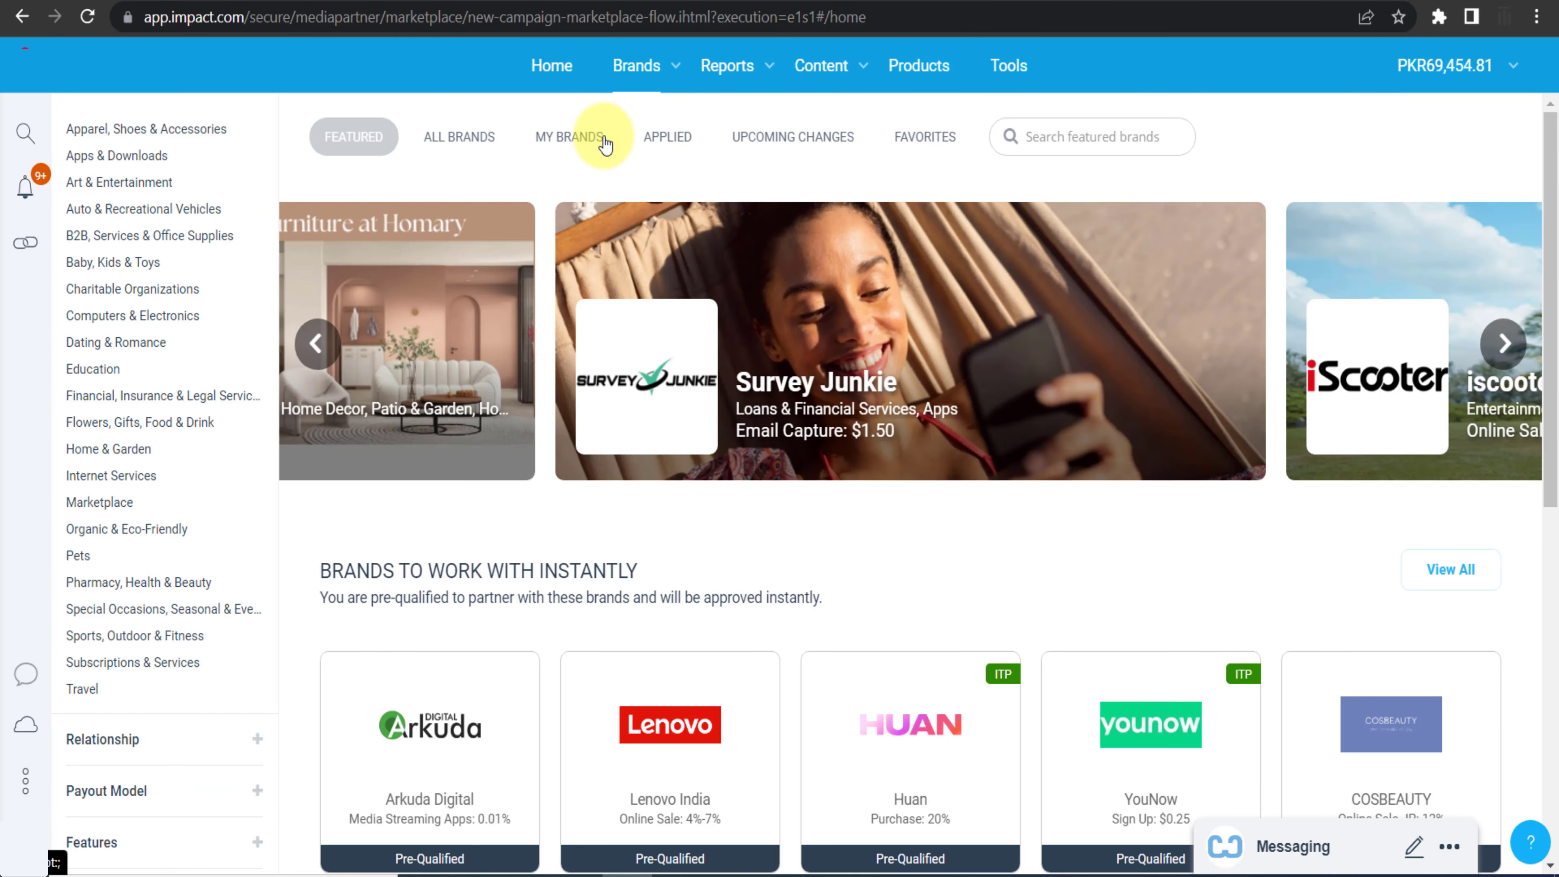
left_click(458, 136)
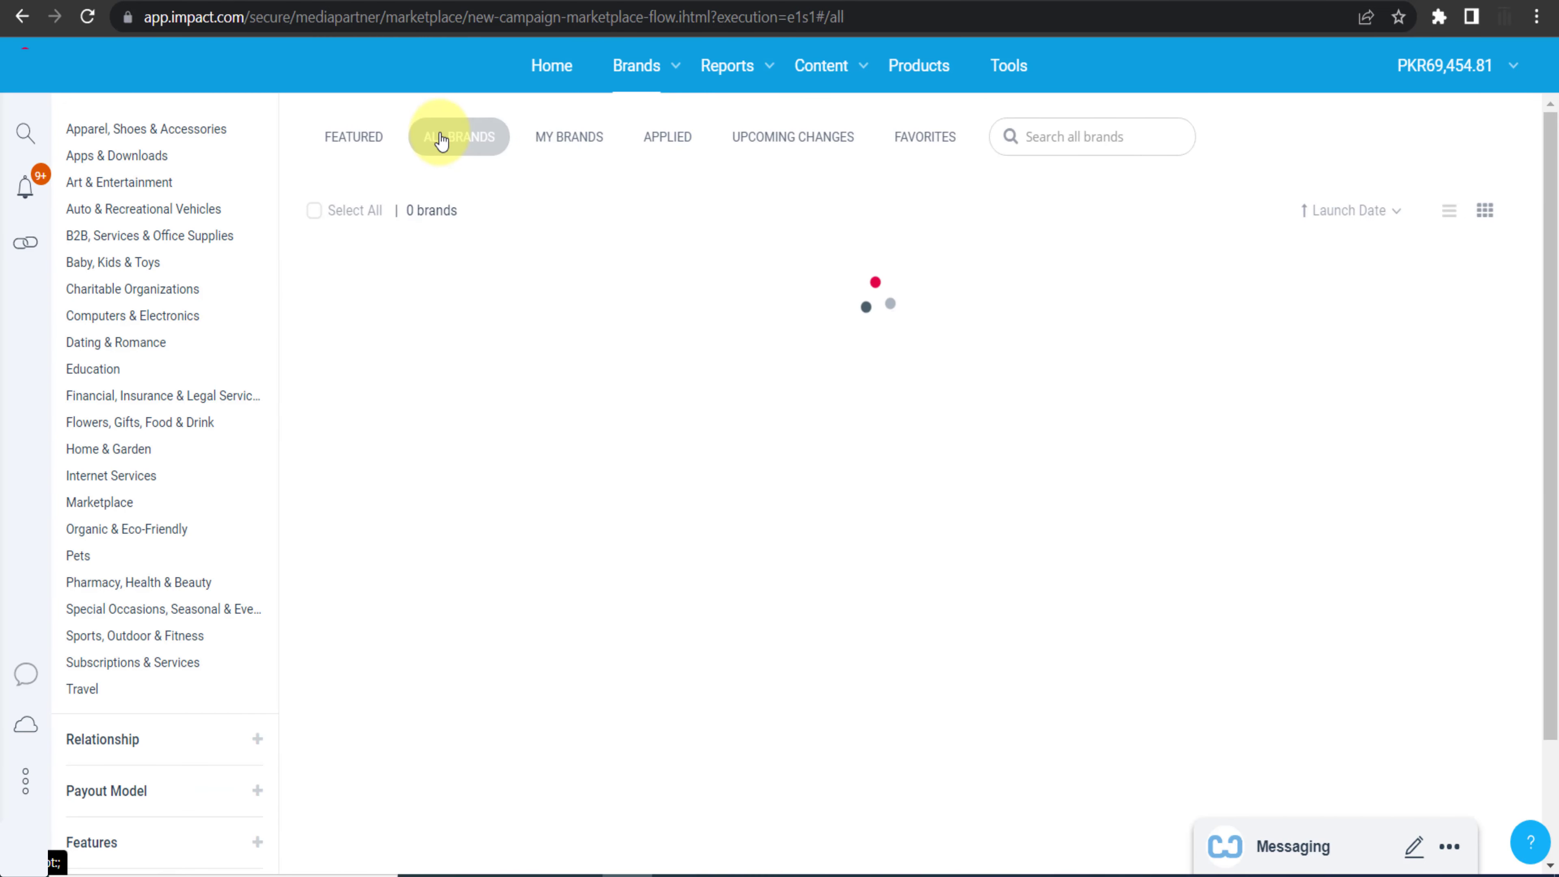
left_click(458, 137)
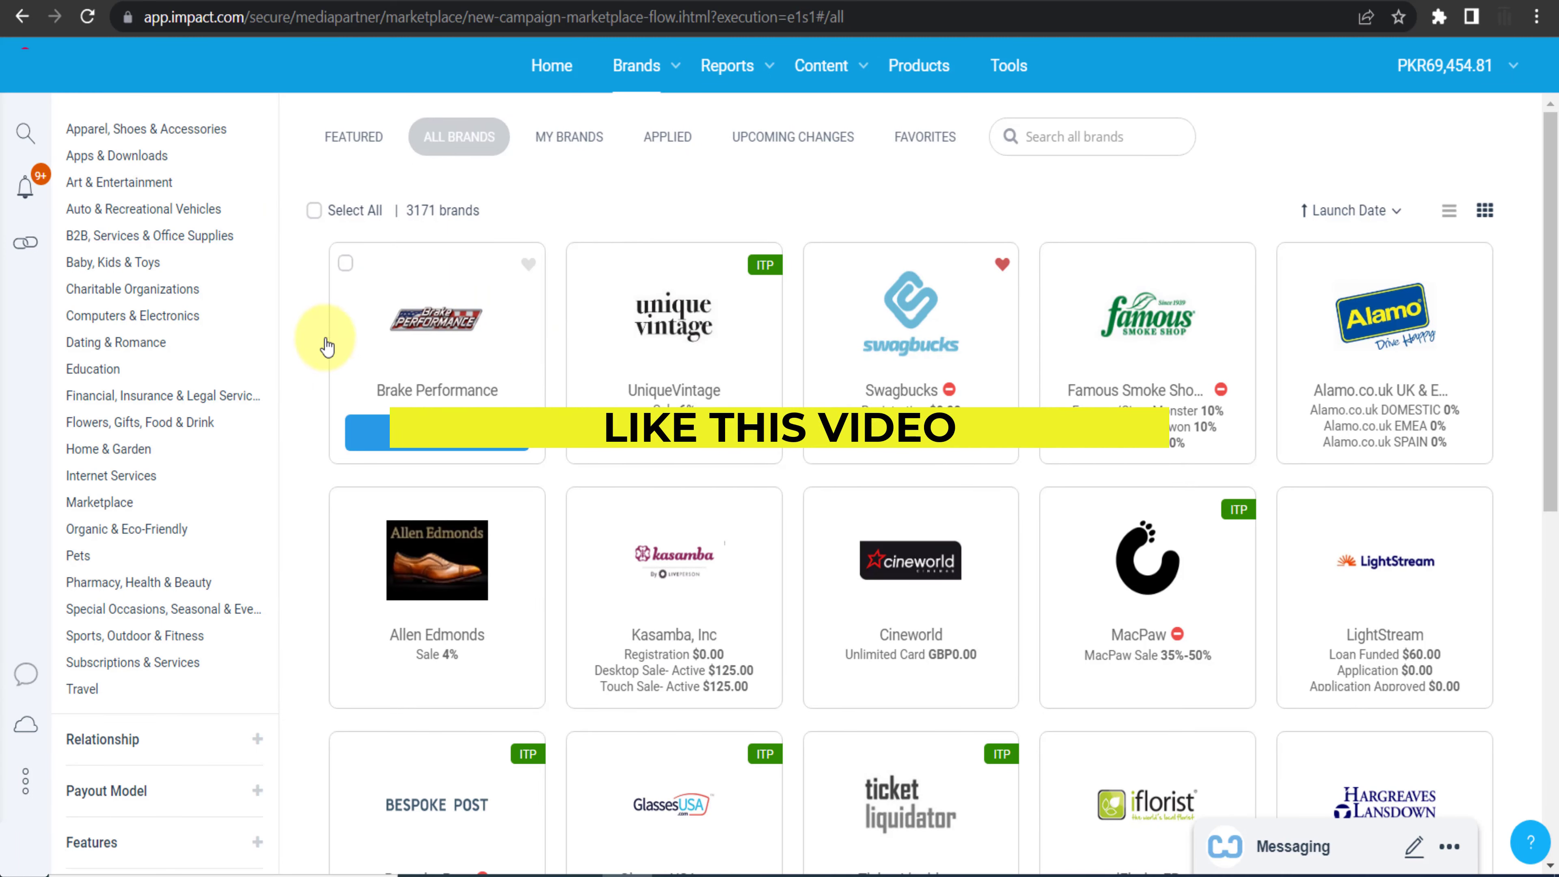
mouse_move(708, 647)
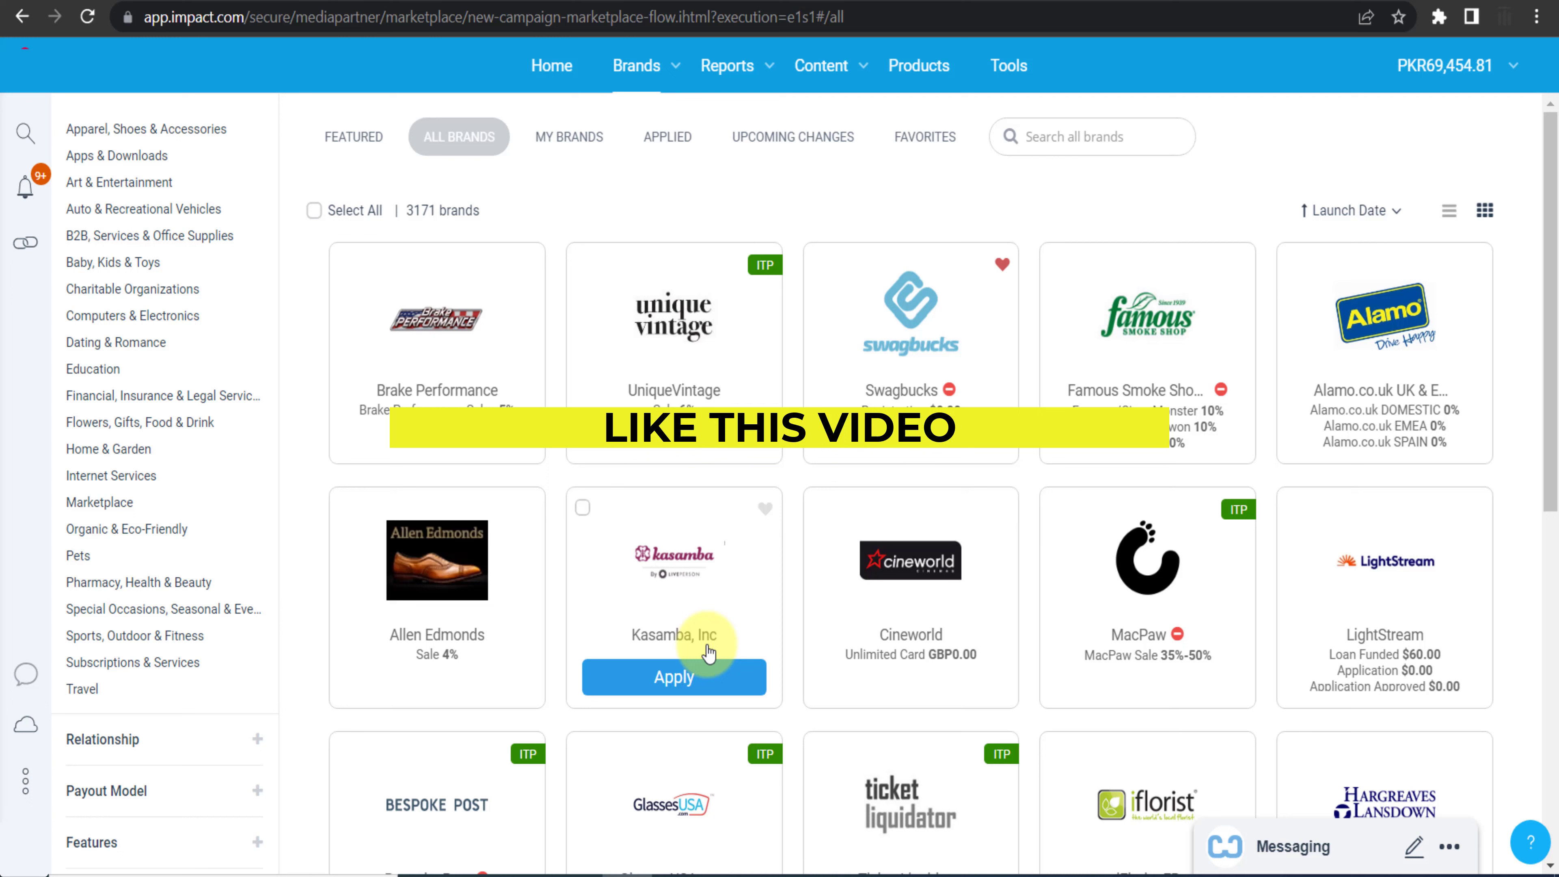
mouse_move(415, 221)
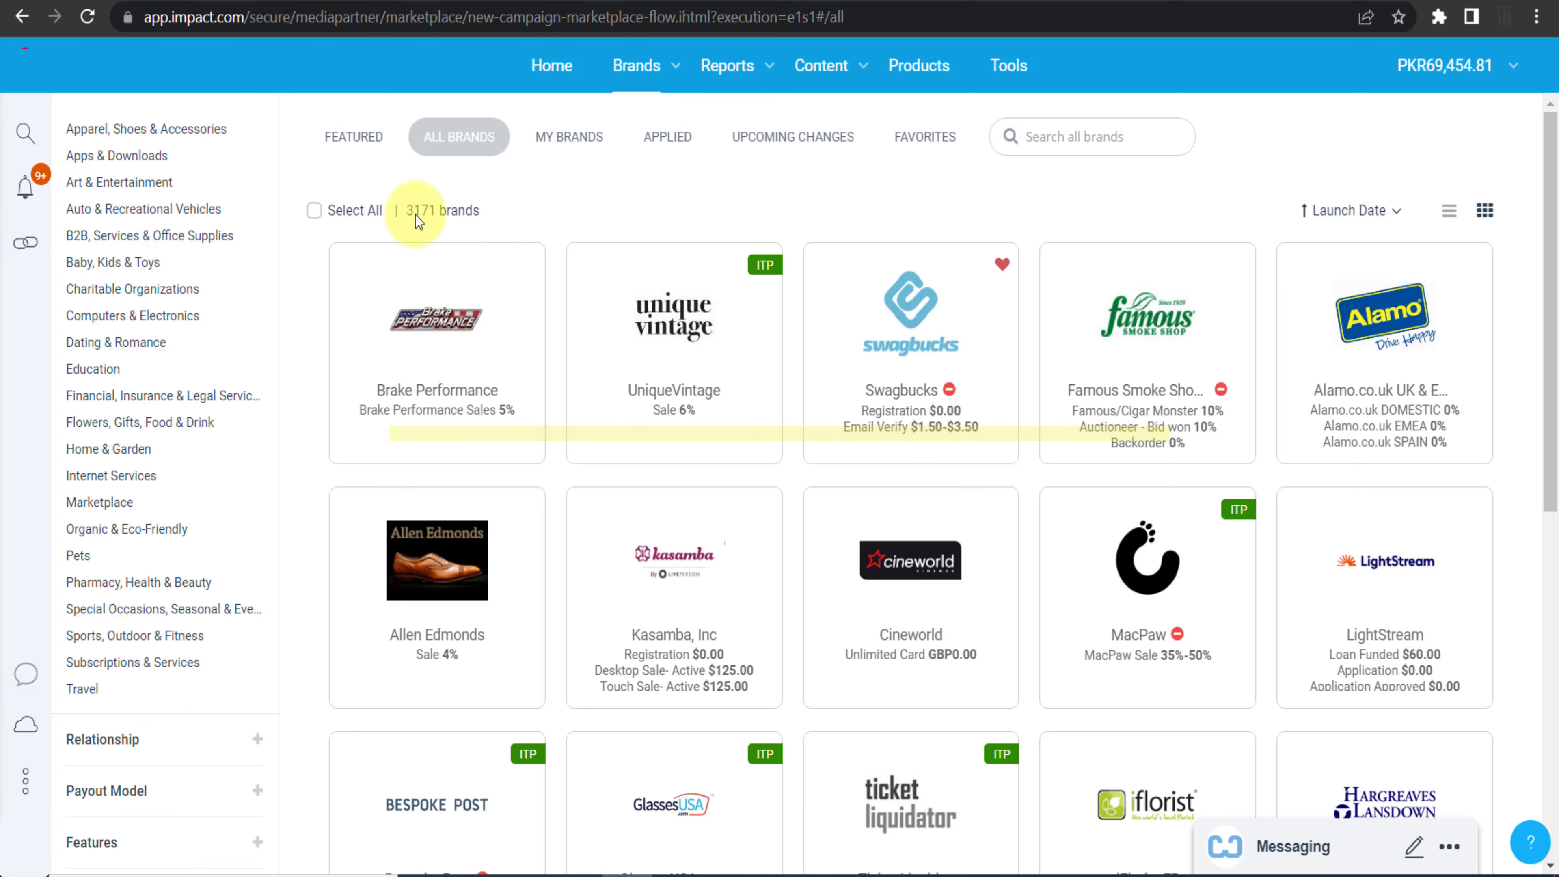
mouse_move(1103, 143)
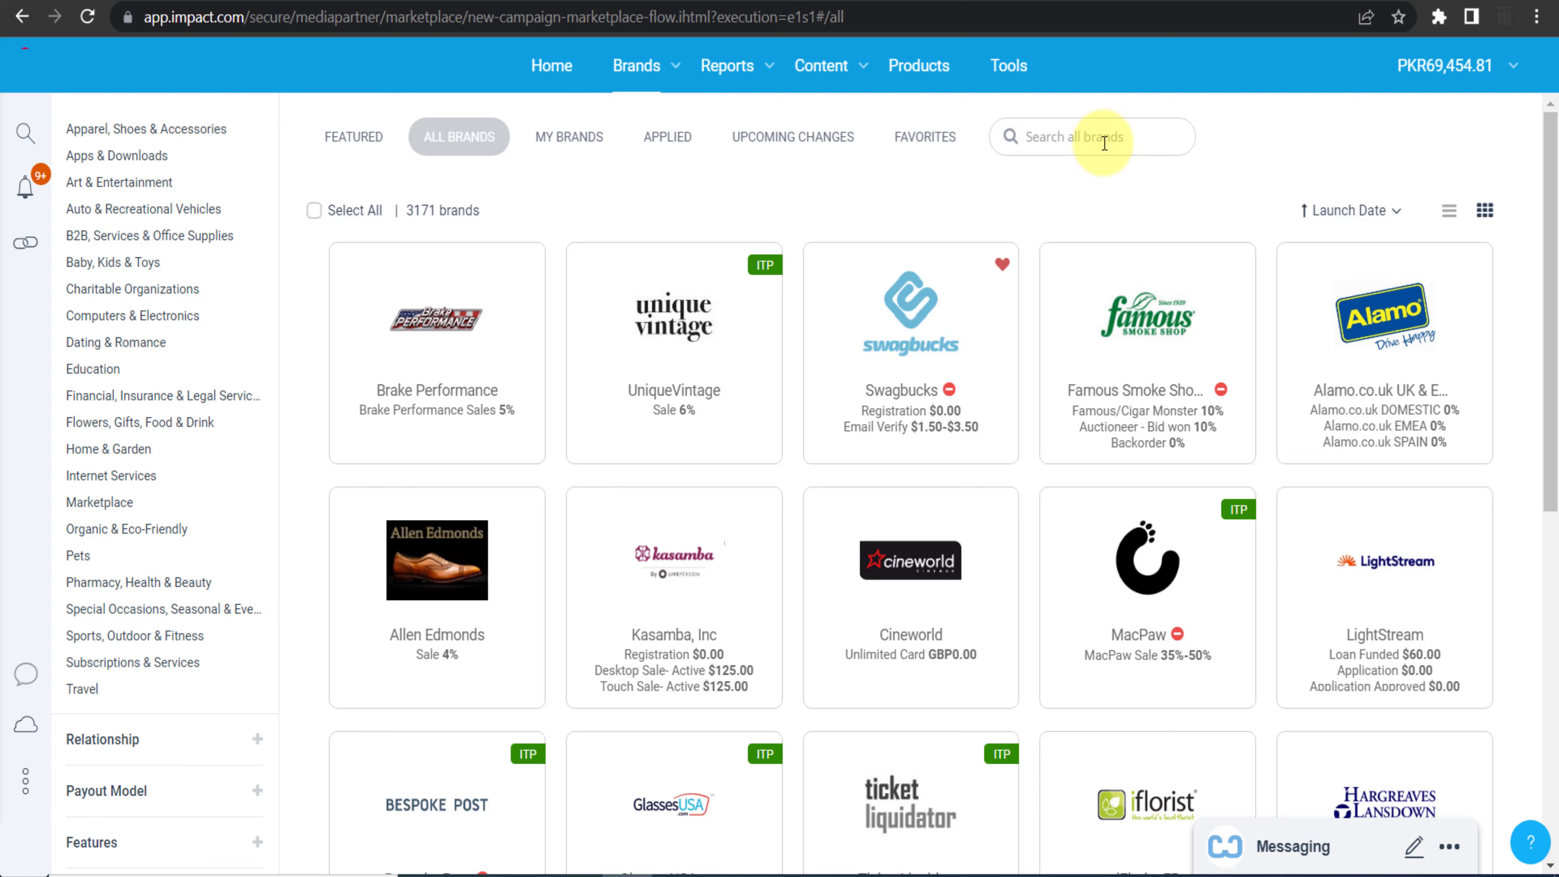
Search all brands for 'CHEGG' to narrow the list to Chegg, Inc.
type("CH")
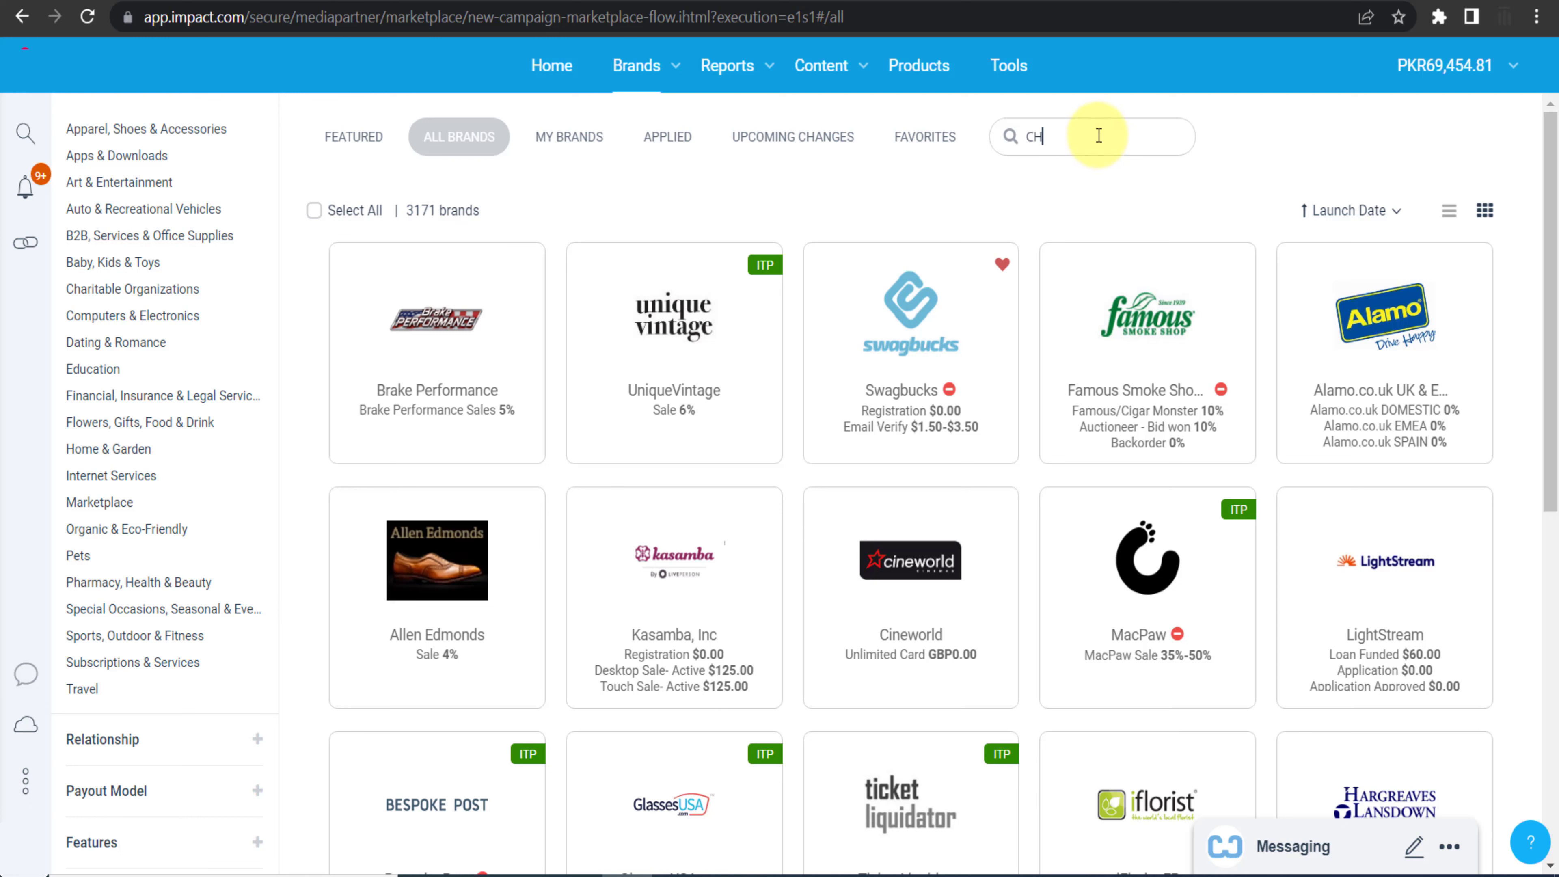
type("EGG")
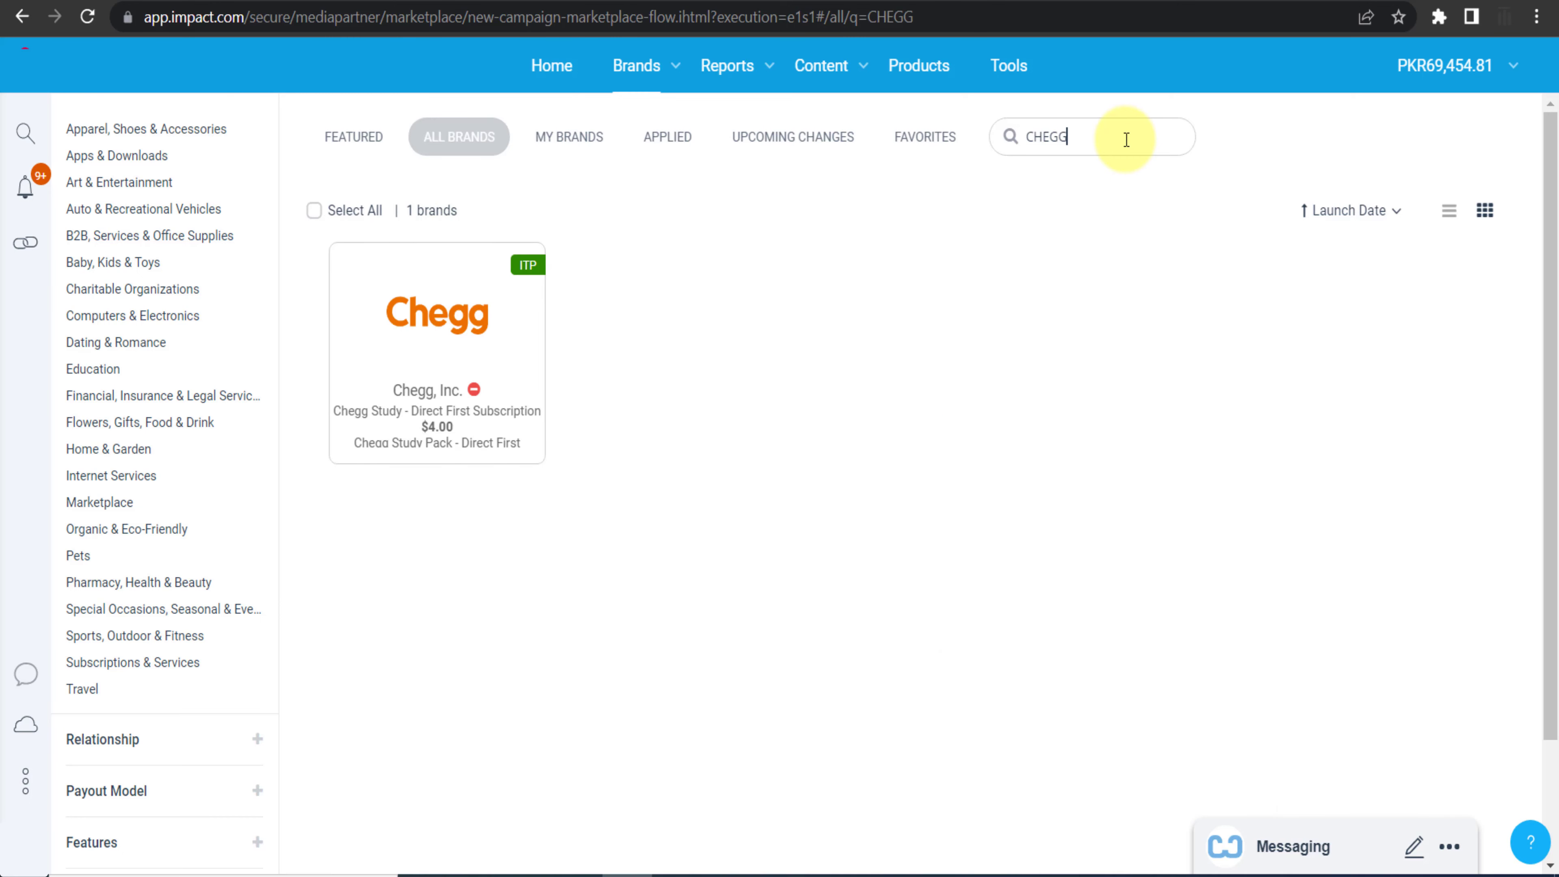
mouse_move(486, 372)
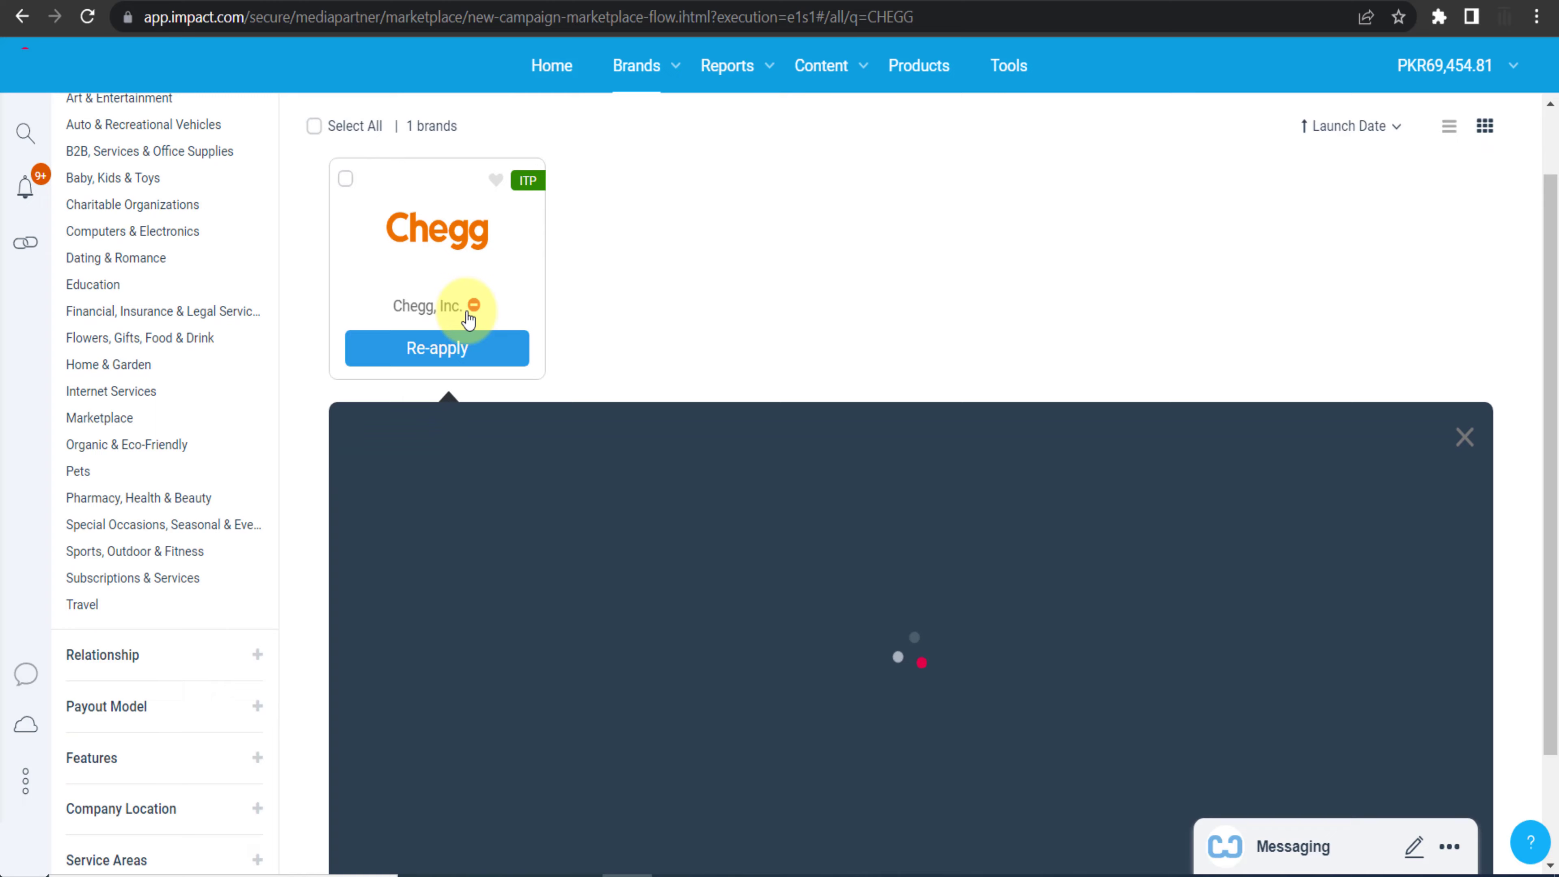
Expand the Chegg, Inc. card and review its commission plans and description.
left_click(545, 416)
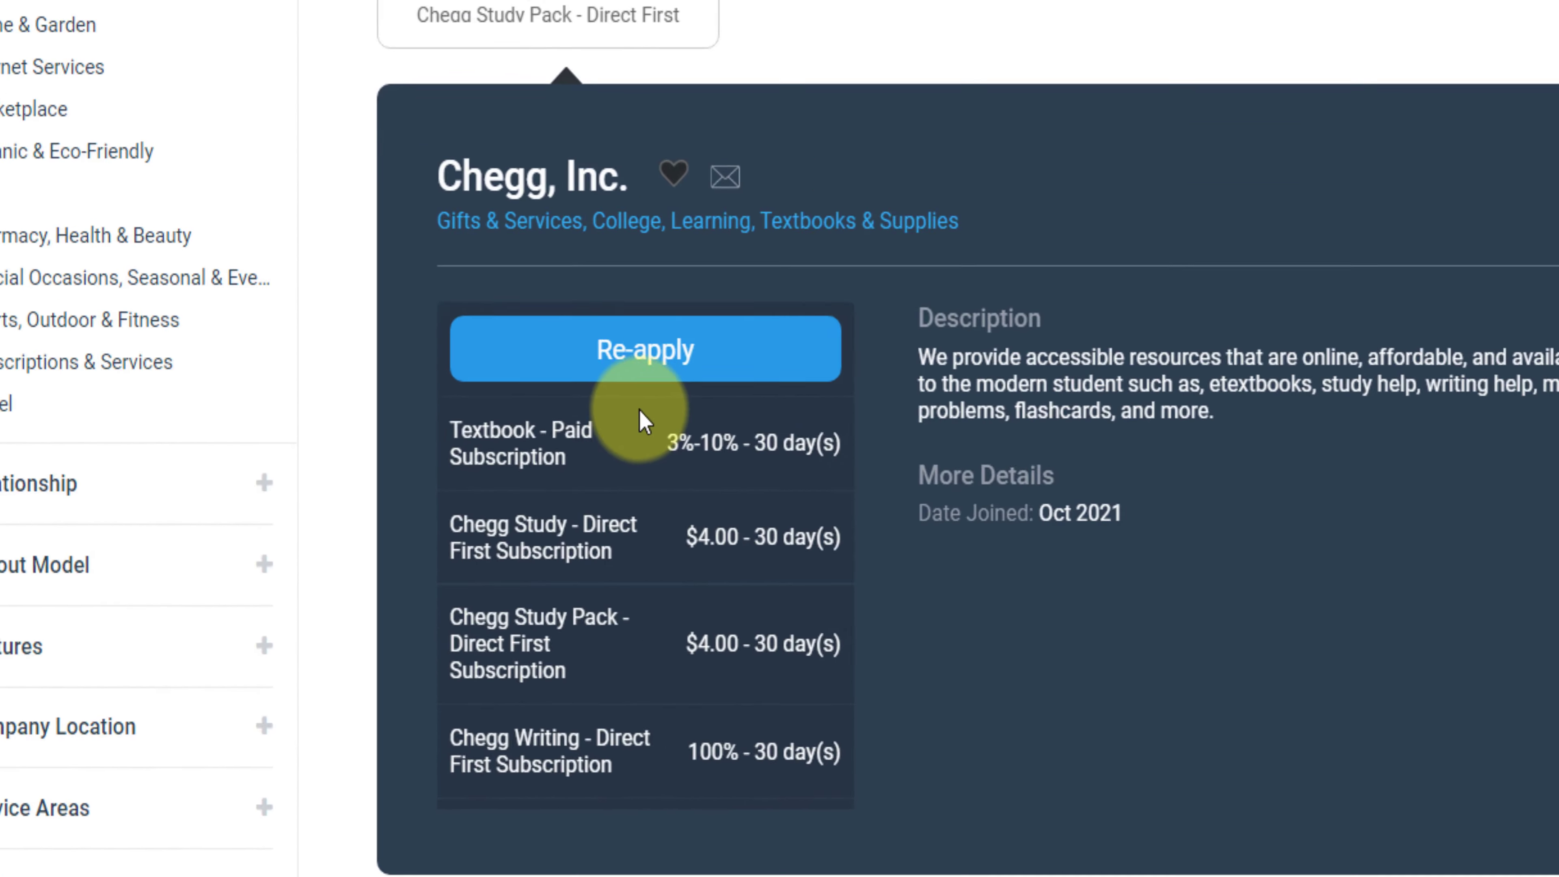
scroll("down", 3)
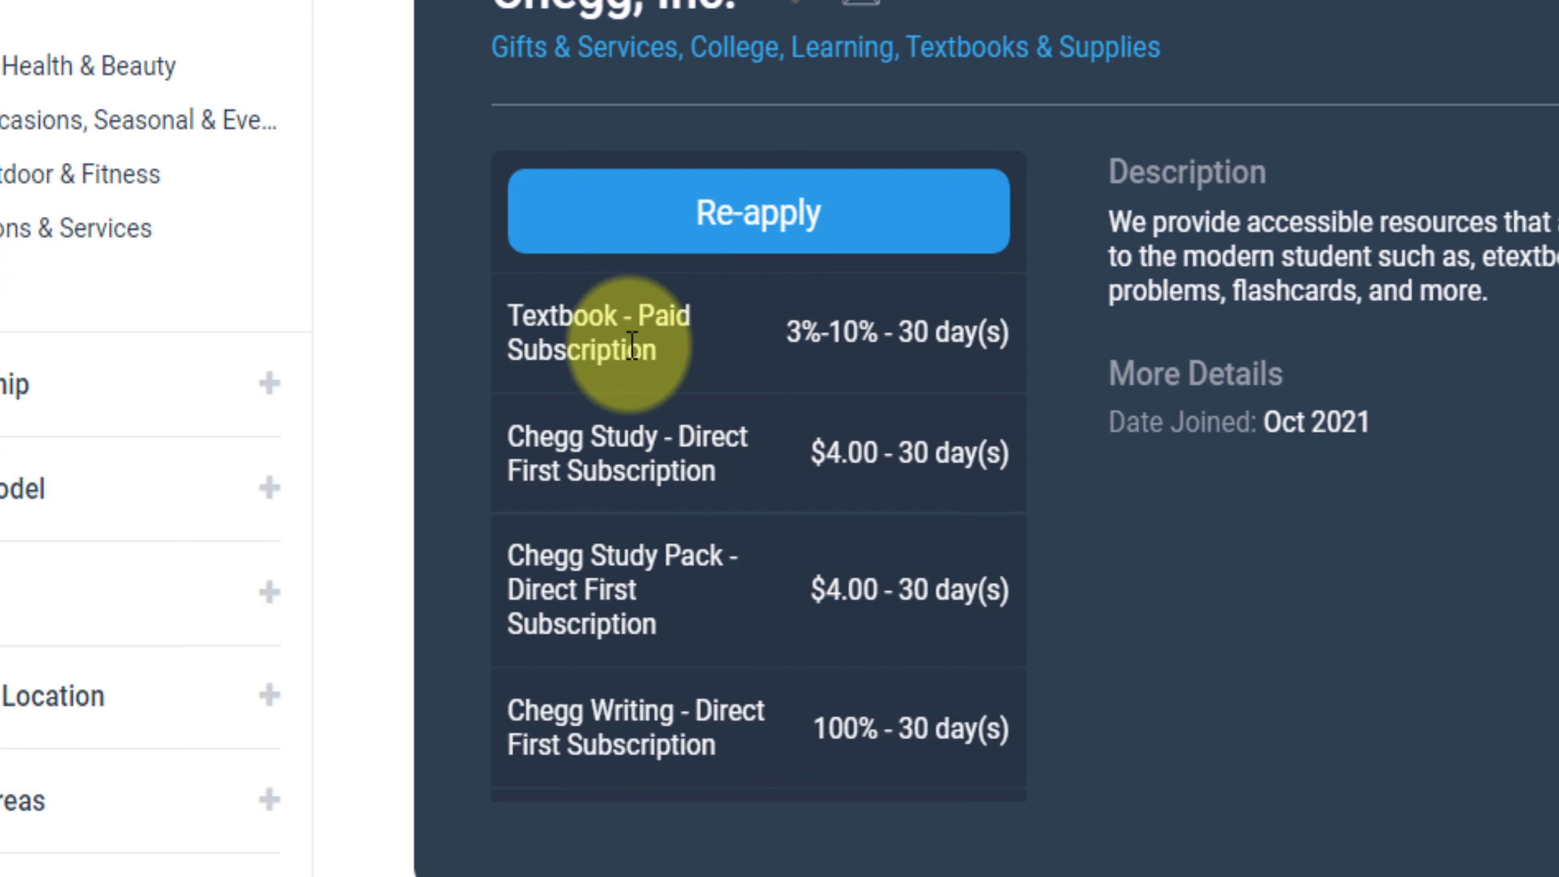
mouse_move(796, 330)
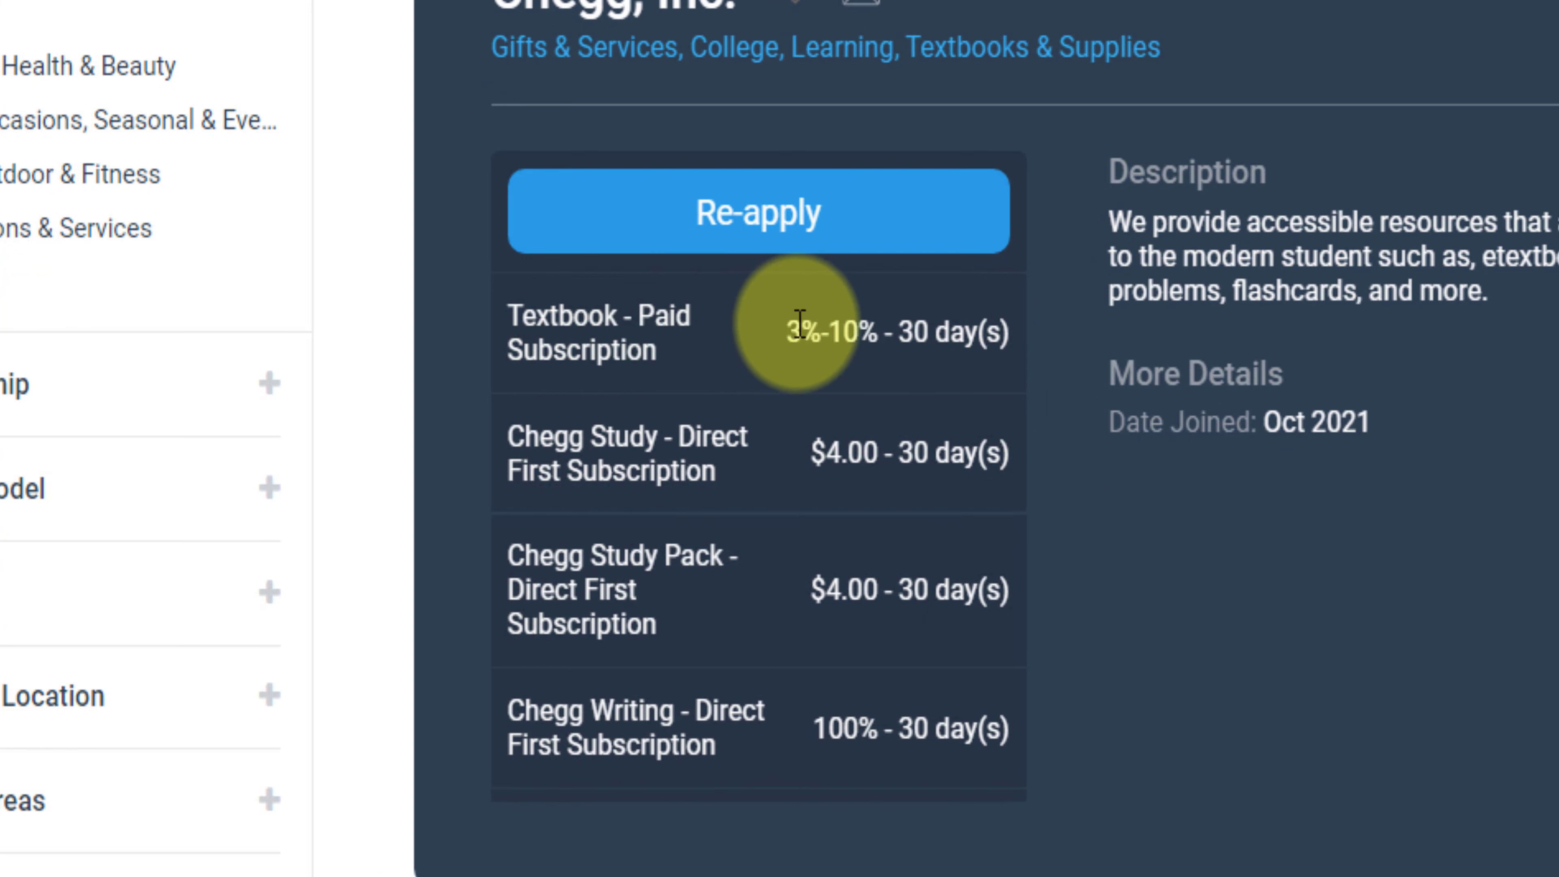
mouse_move(873, 330)
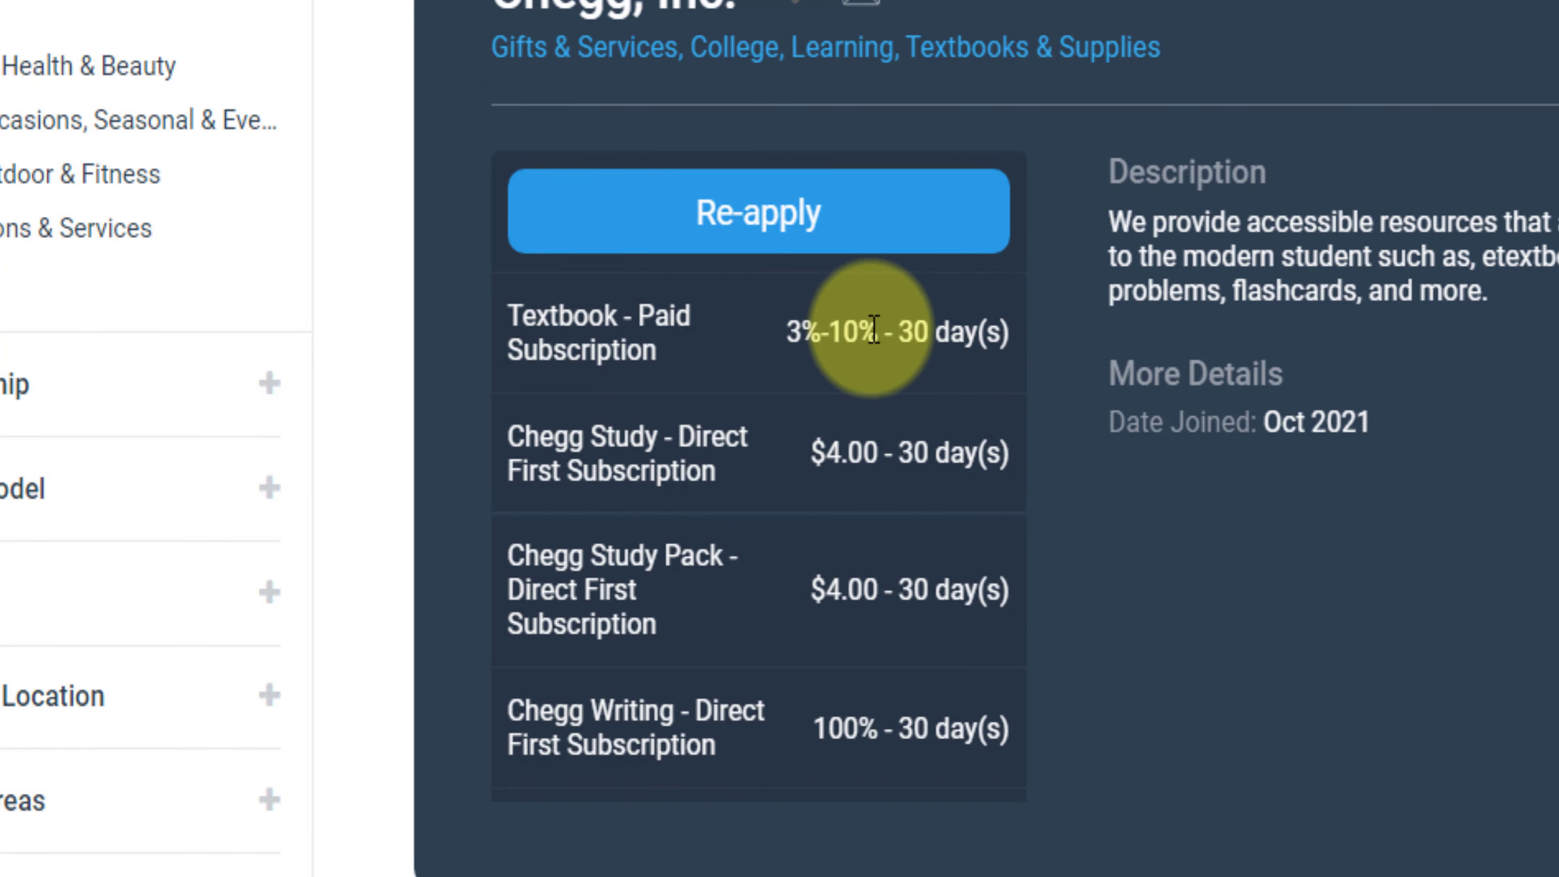
mouse_move(647, 488)
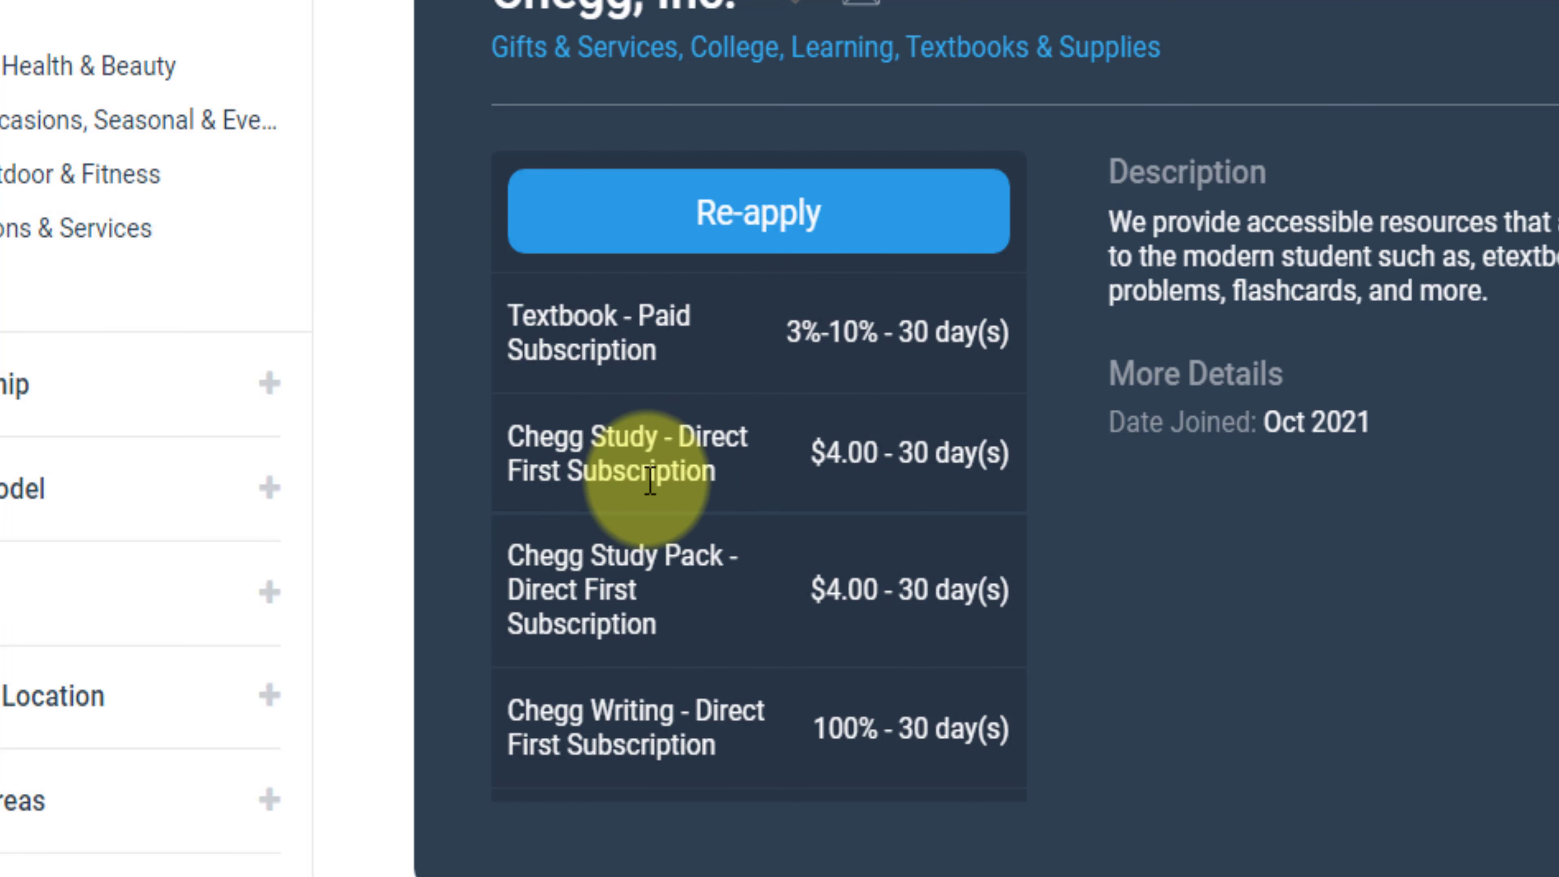
mouse_move(830, 466)
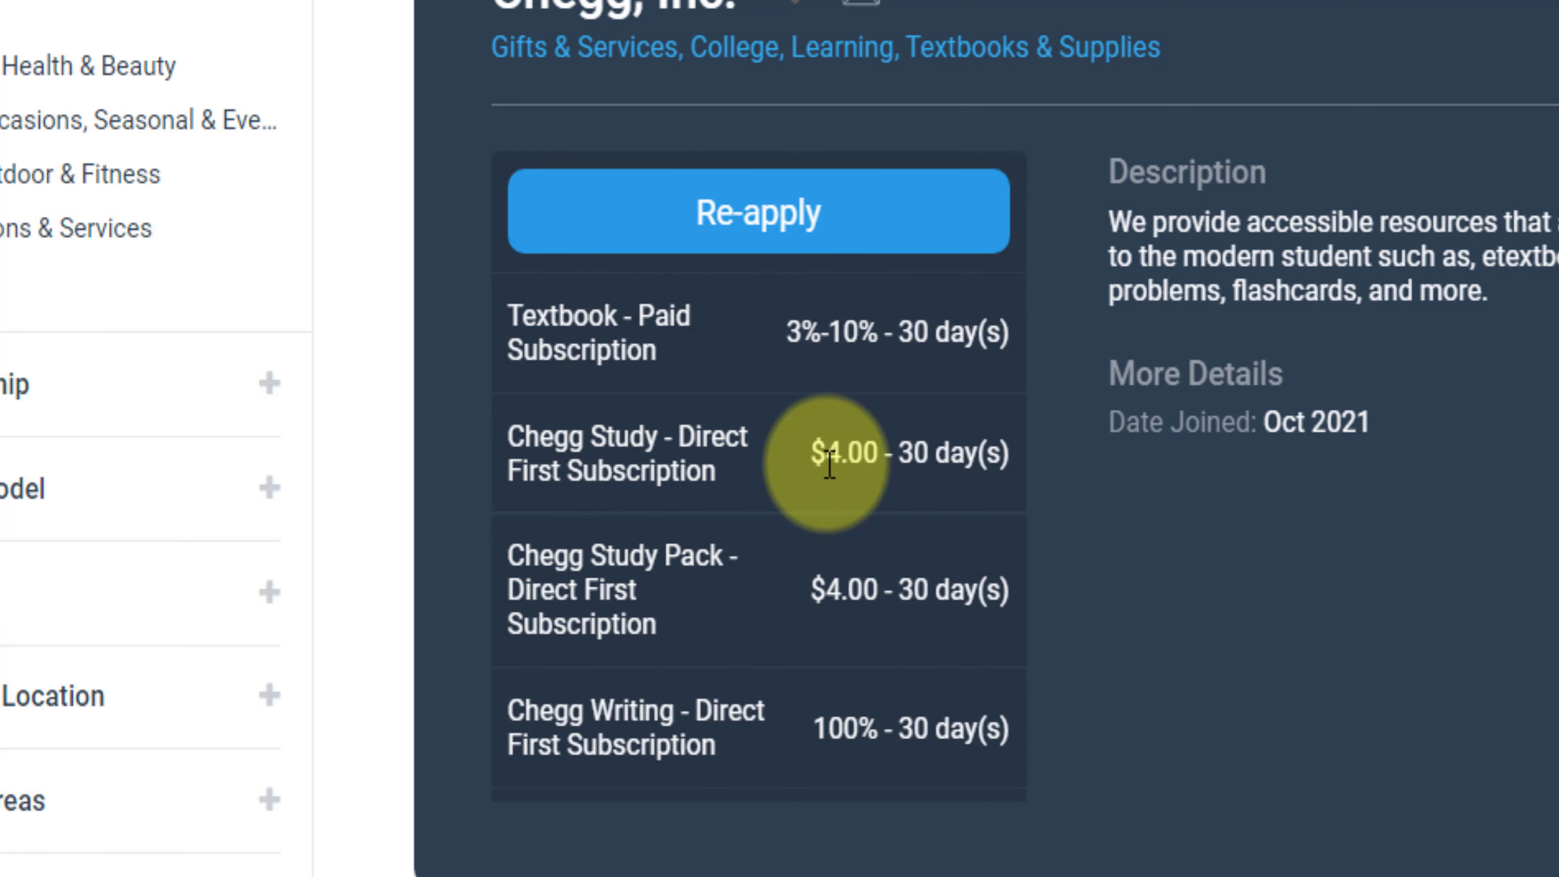
mouse_move(679, 652)
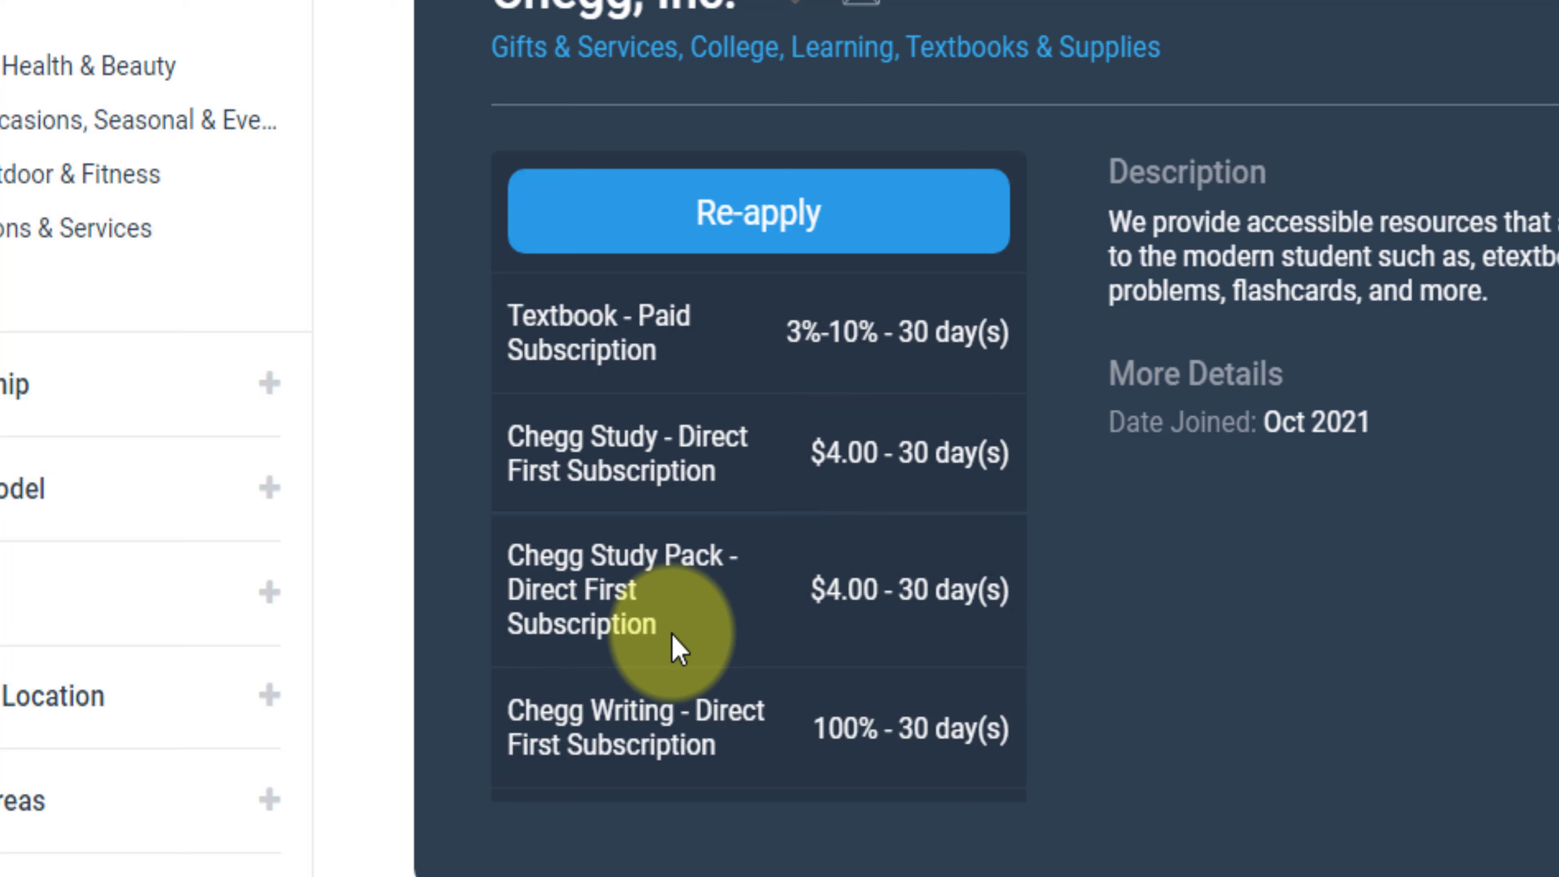
mouse_move(731, 726)
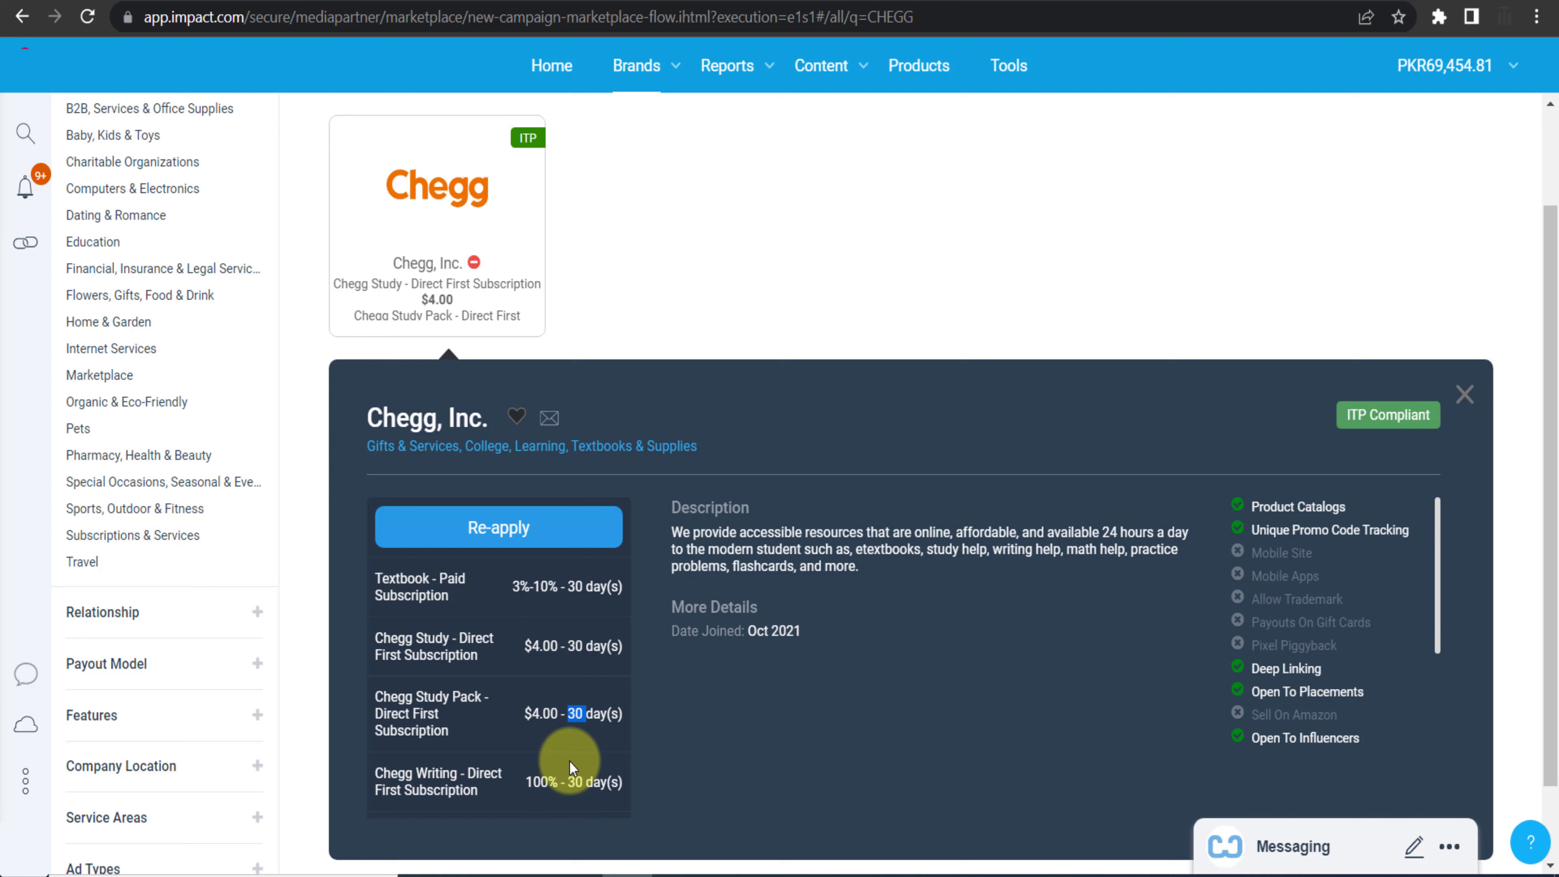
mouse_move(572, 751)
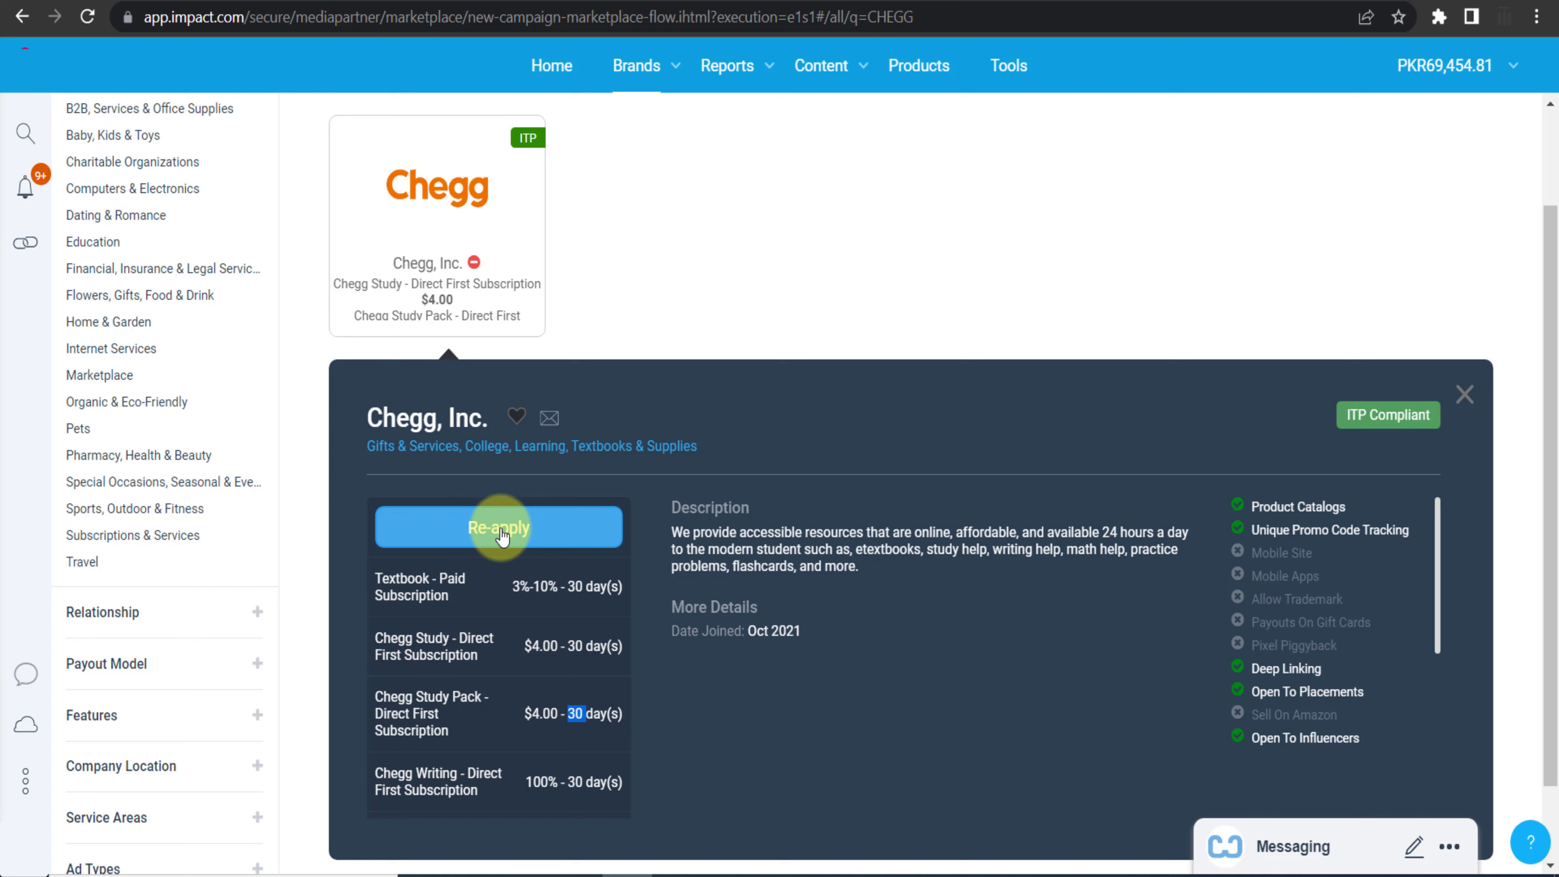
mouse_move(522, 527)
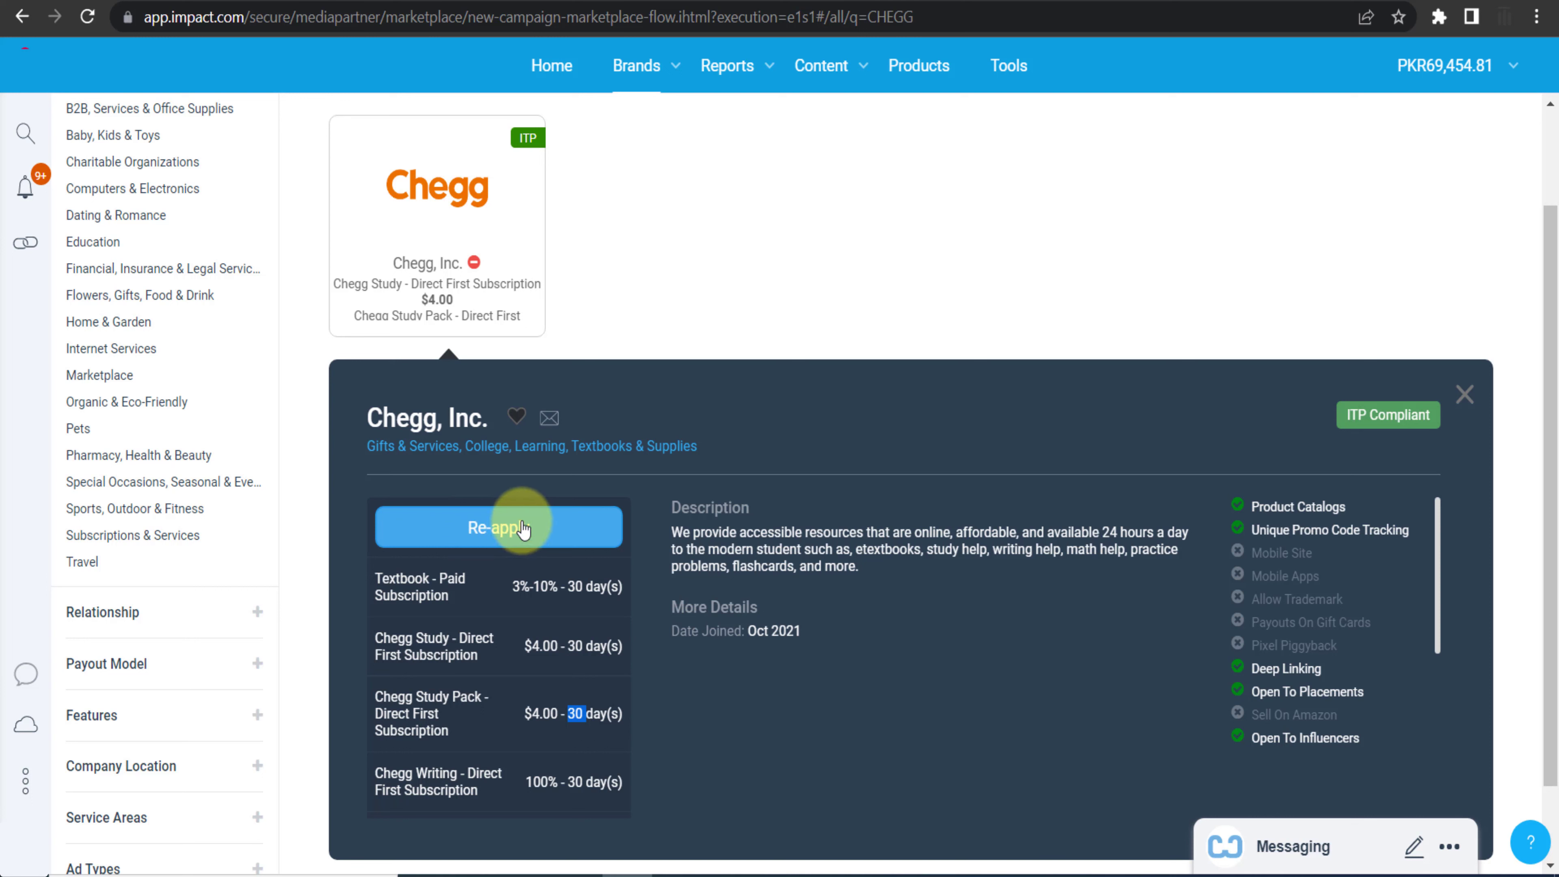
mouse_move(545, 586)
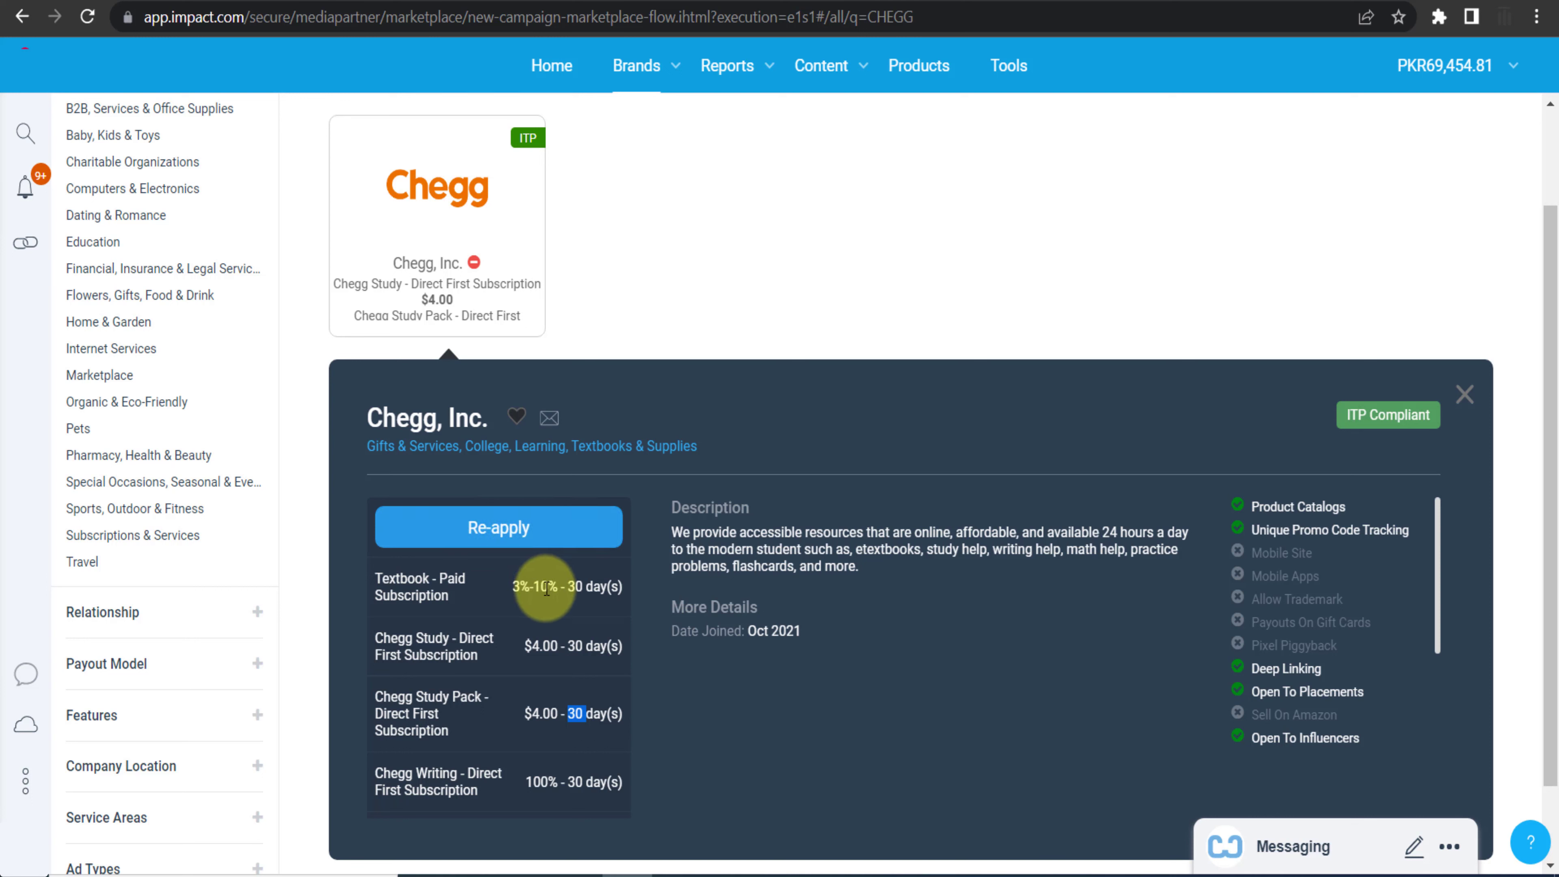